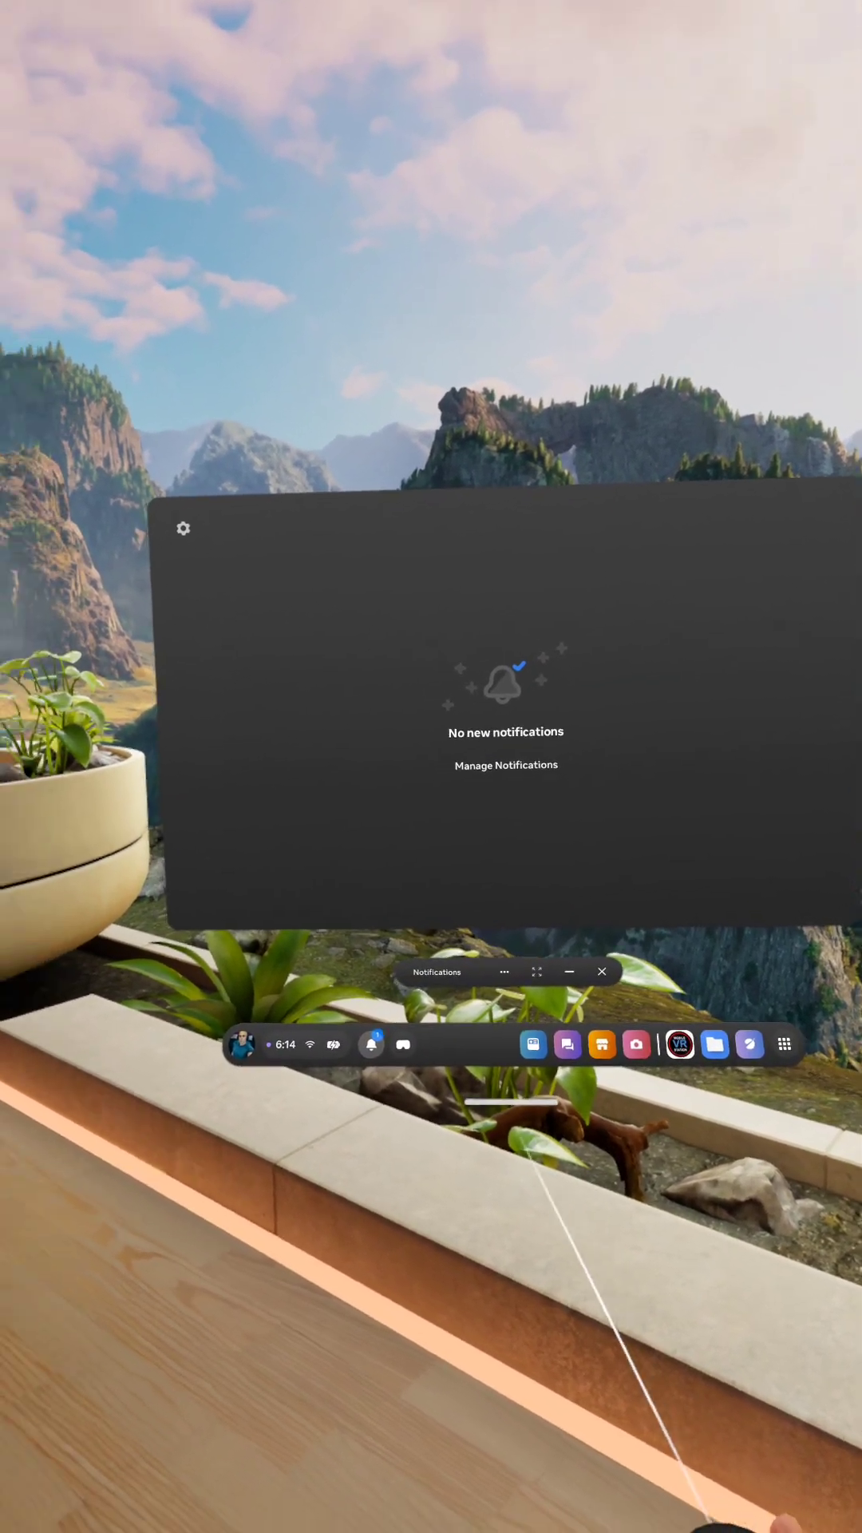
Dismiss the empty notifications panel and launch the web browser from the dock
{"action": "left_click", "coordinate": [602, 971]}
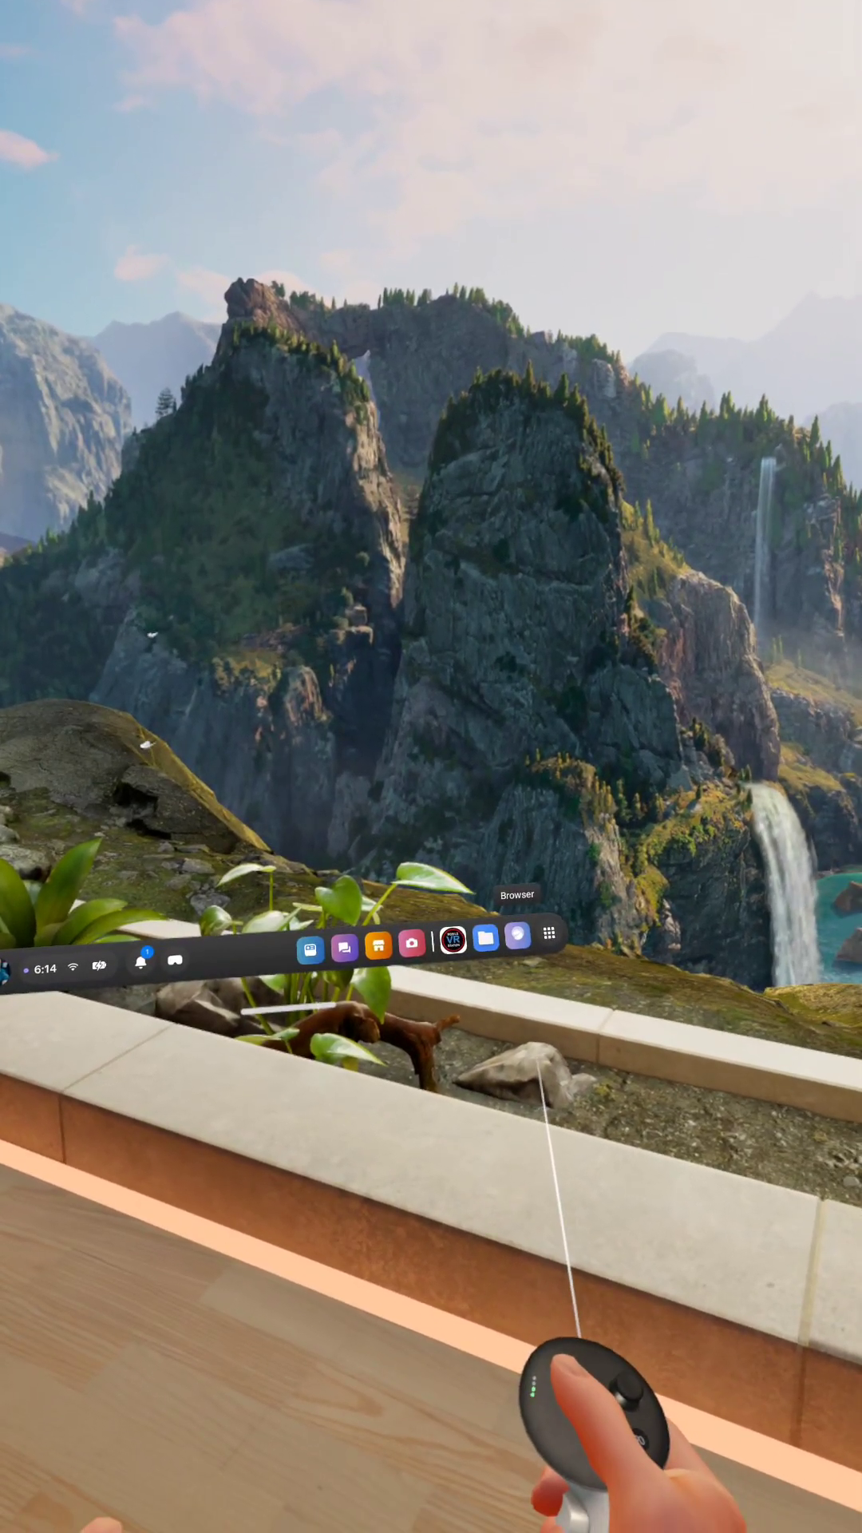
{"action": "left_click", "coordinate": [452, 937]}
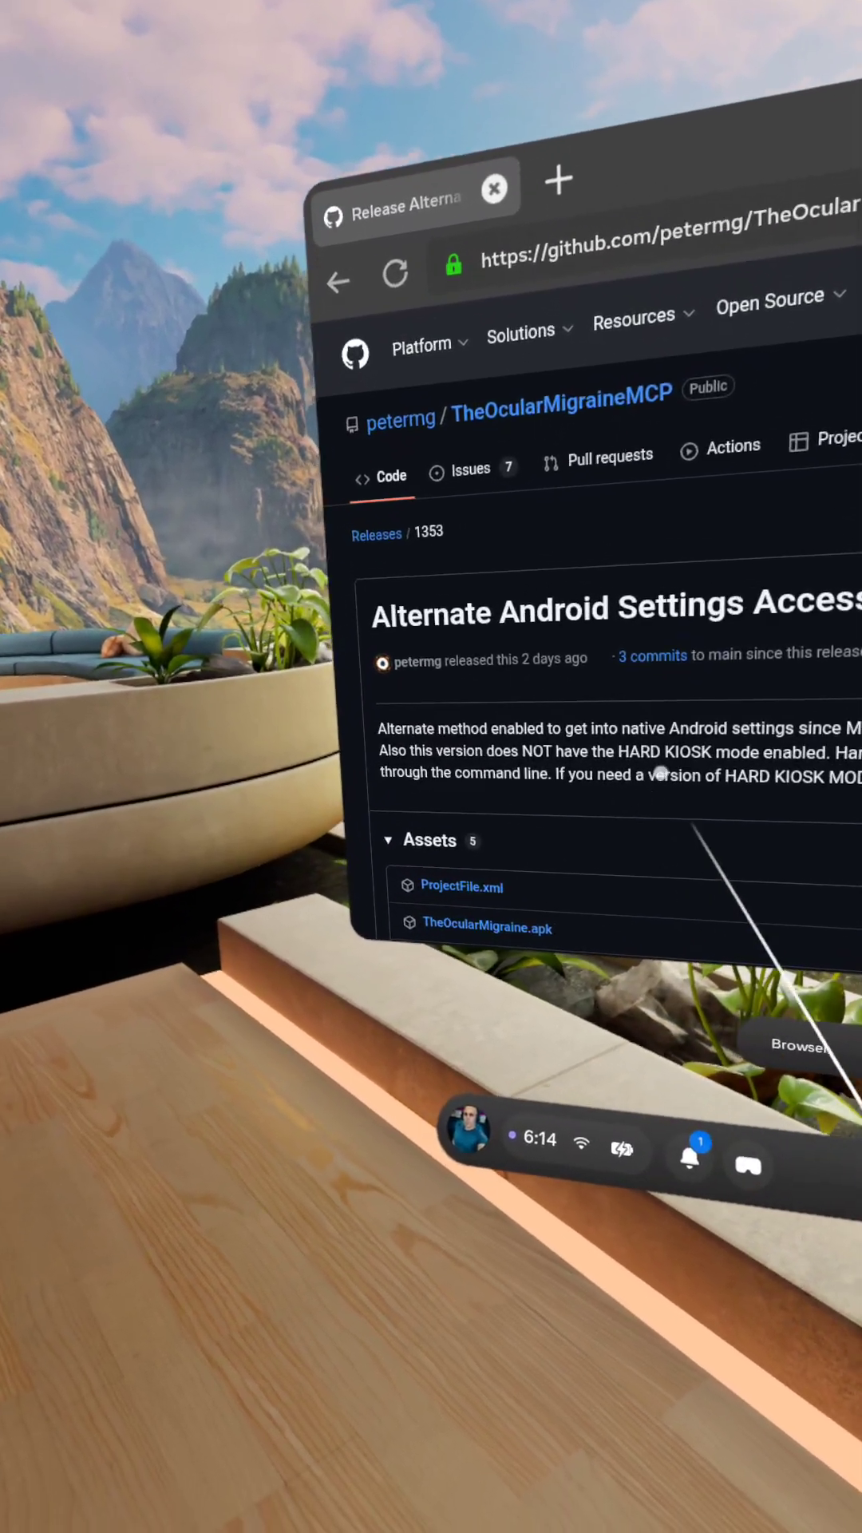
Scroll the GitHub release page down to the Assets section listing TheOcularMigraine.apk
{"action": "scroll", "scroll_direction": "down", "scroll_amount": 3}
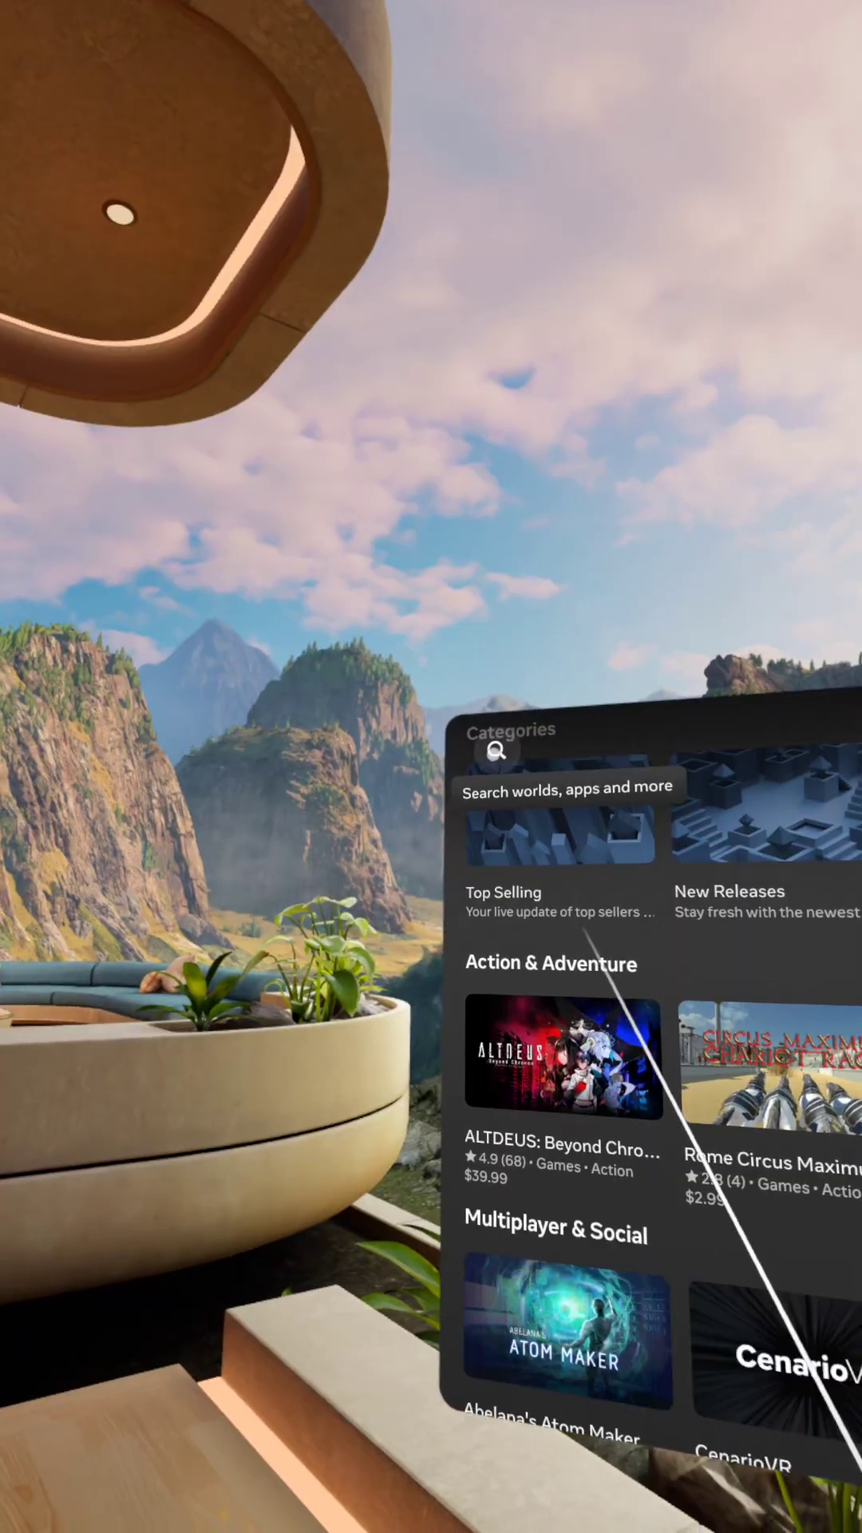
Rerun the store search 'mobile vr workstation' and open the installed Mobile VR Station
{"action": "left_click", "coordinate": [567, 788]}
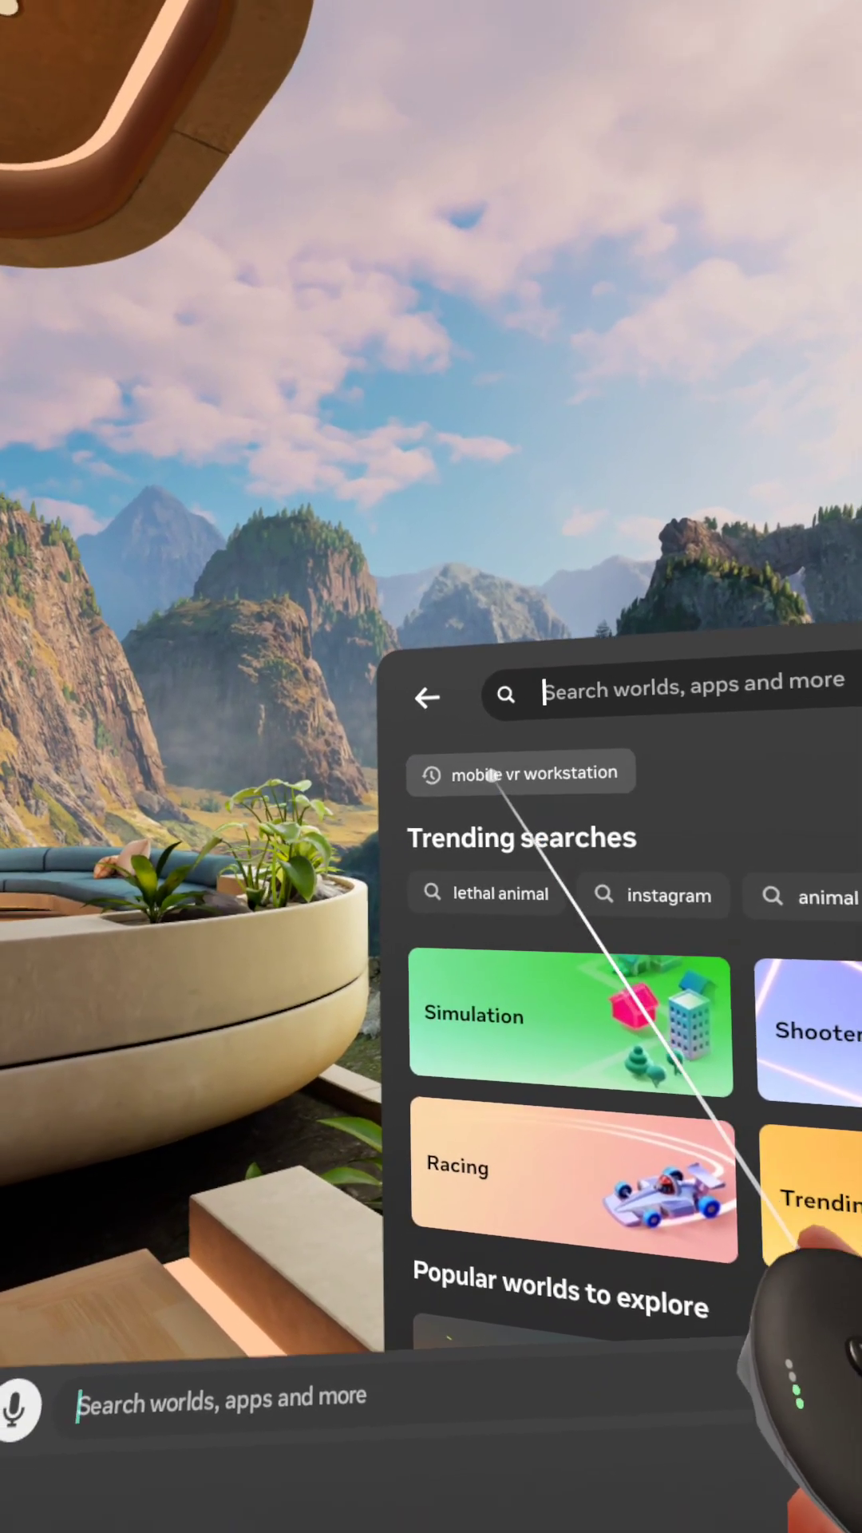
{"action": "left_click", "coordinate": [521, 772]}
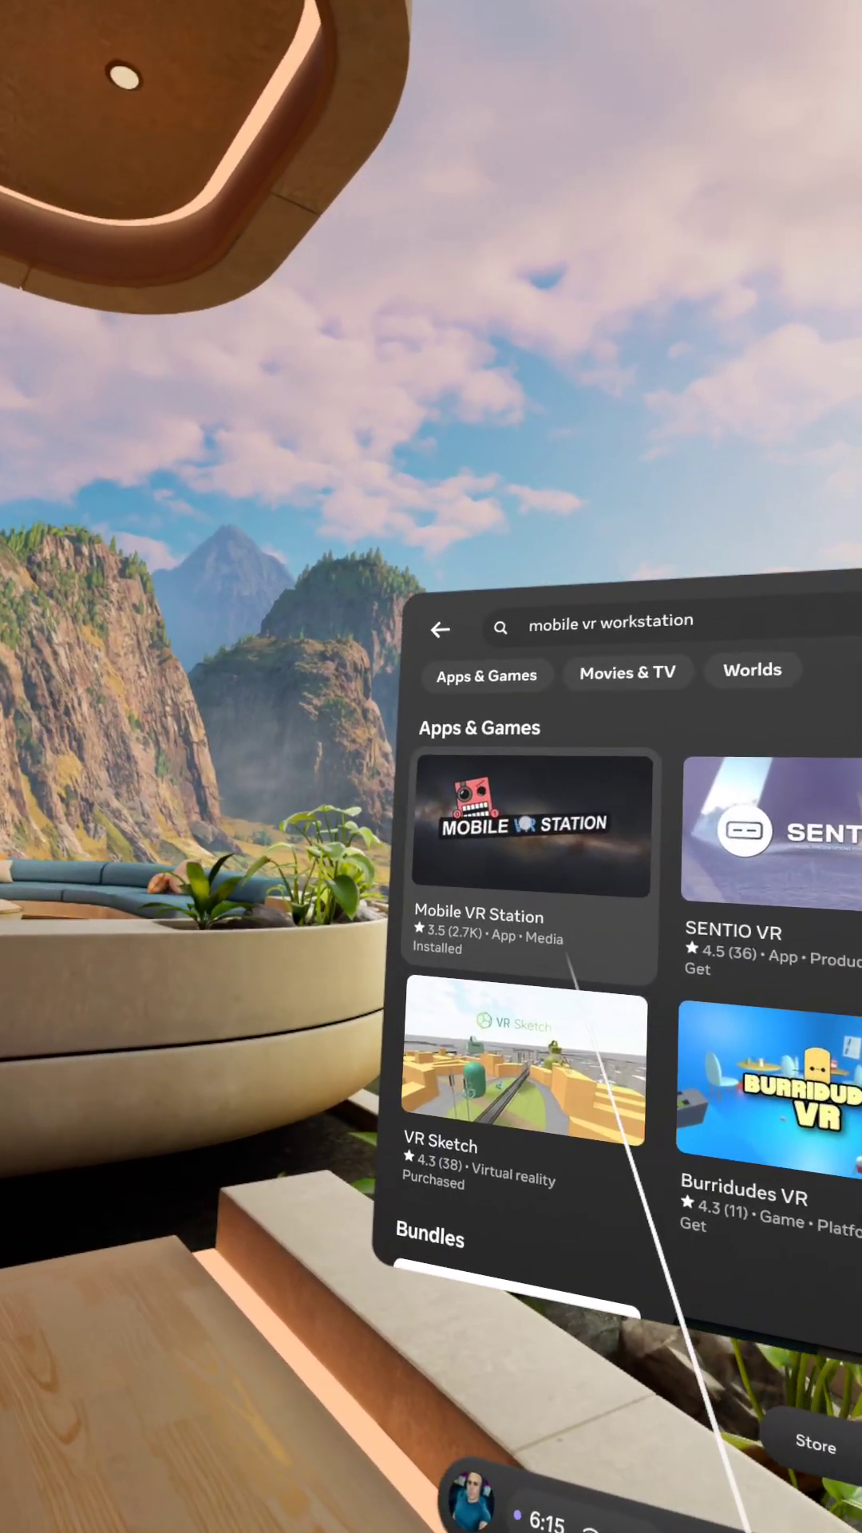
{"action": "left_click", "coordinate": [534, 824]}
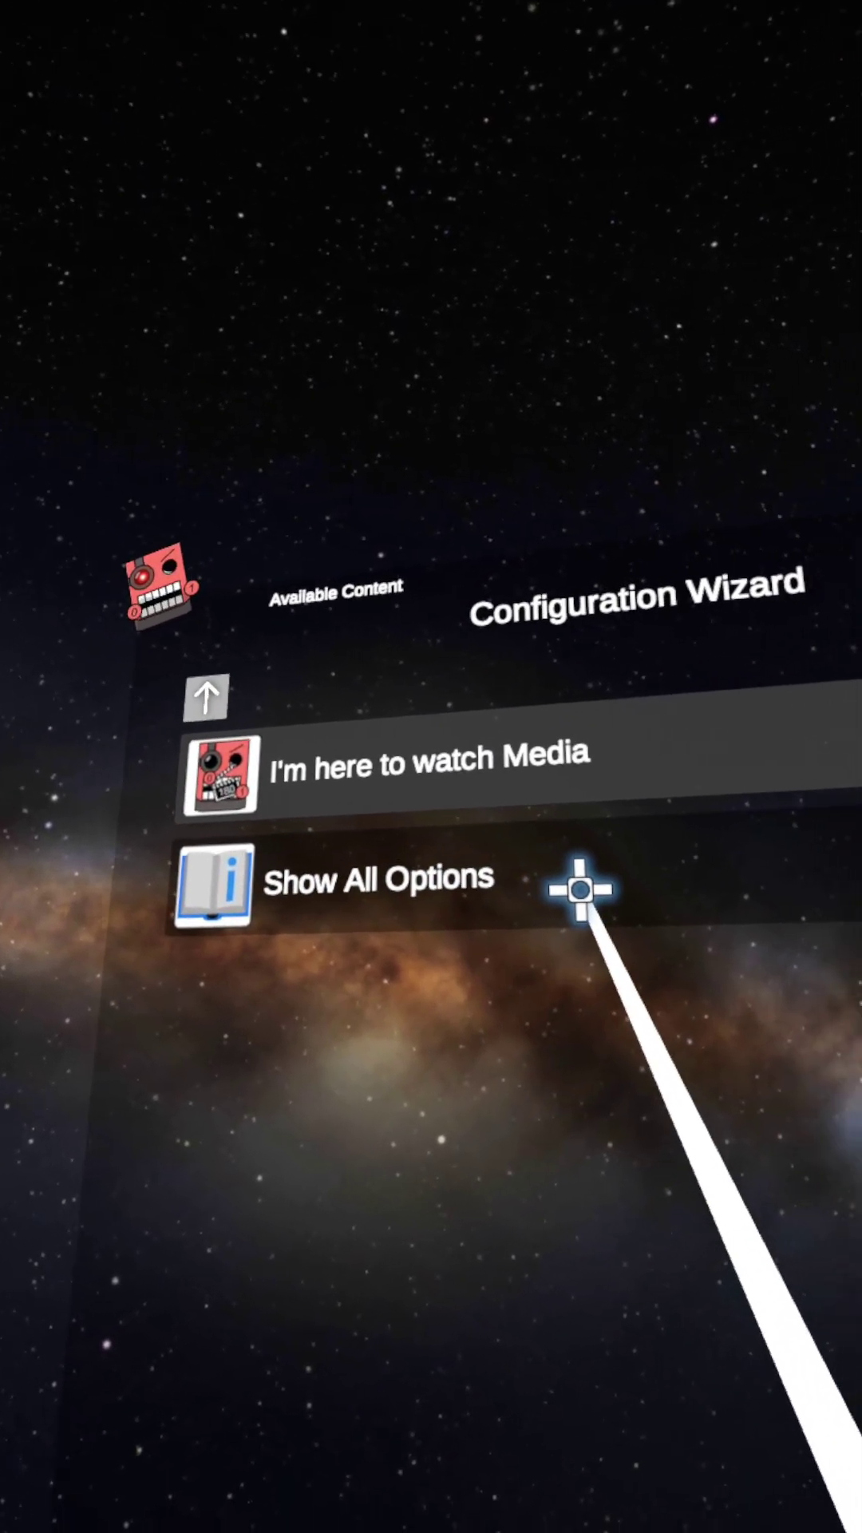
Expand the Configuration Wizard using 'Show All Options'
{"action": "left_click", "coordinate": [377, 878]}
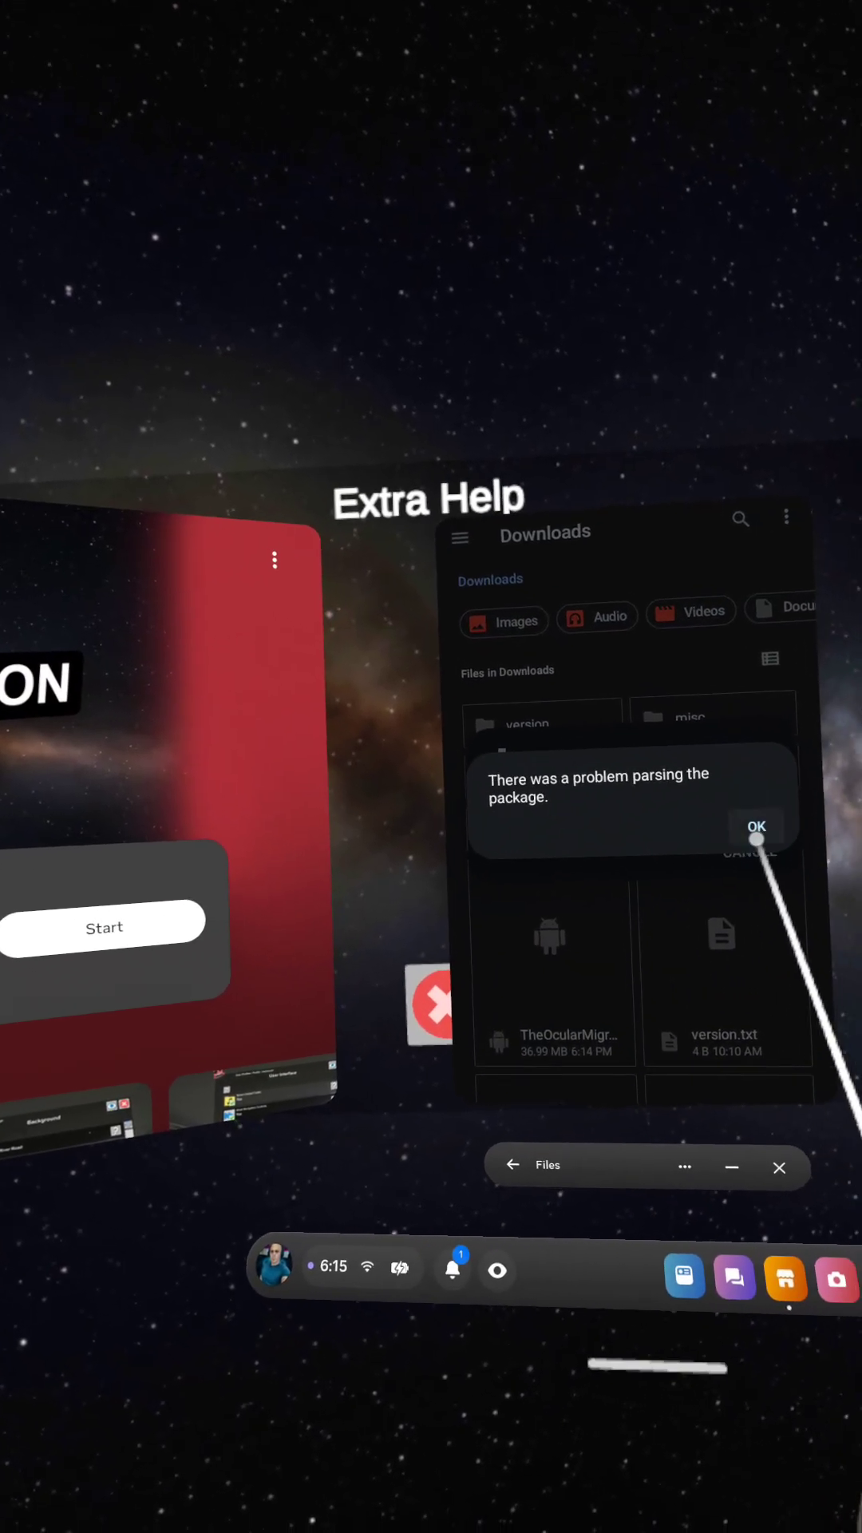
Dismiss the parsing error and install TheOcularMigraine apk from Quest 3 > Download
{"action": "left_click", "coordinate": [756, 827]}
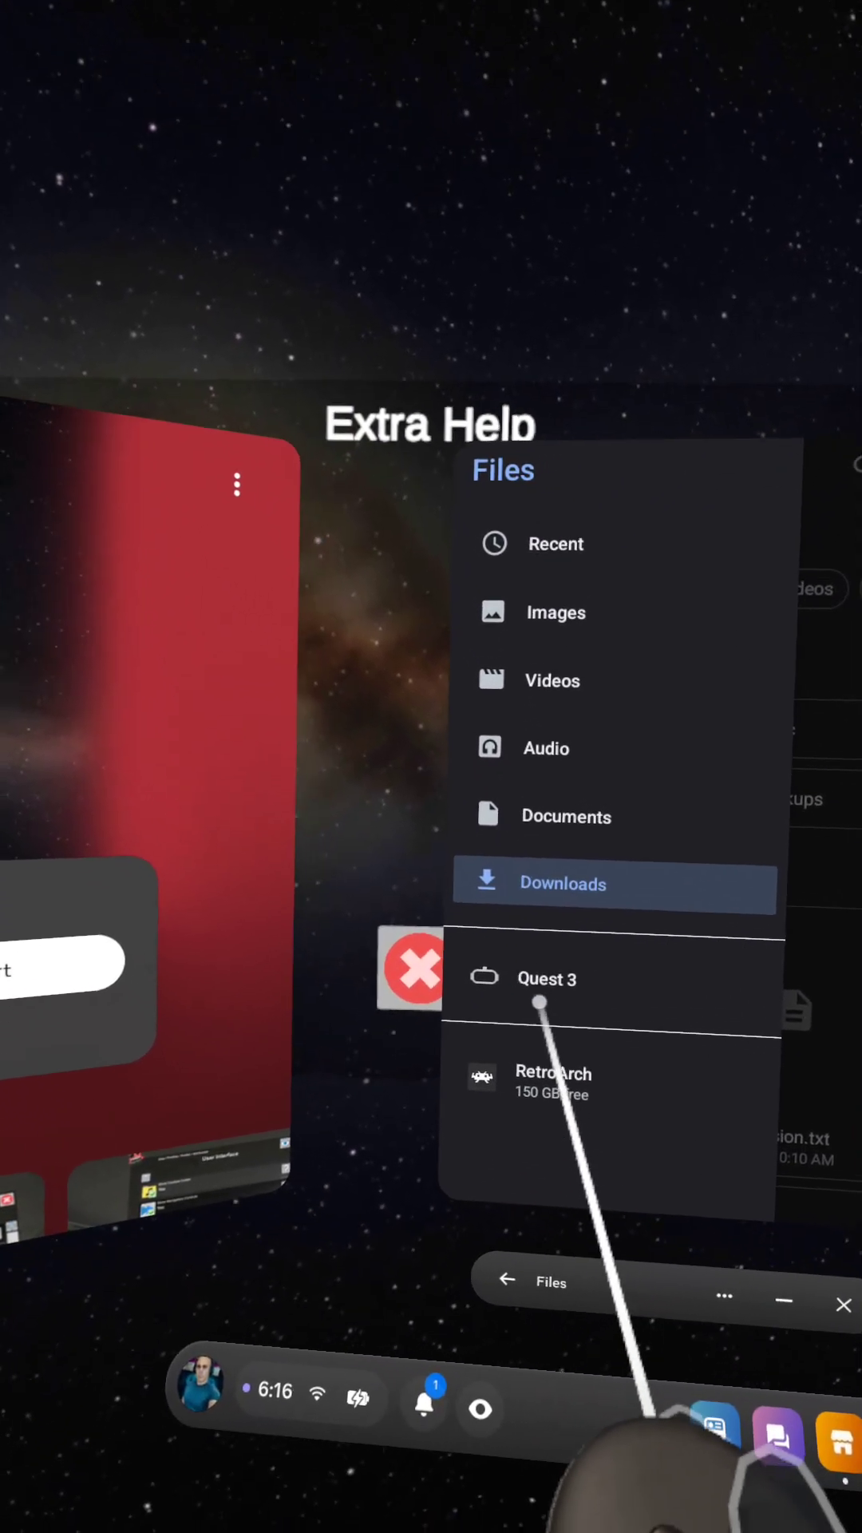
{"action": "left_click", "coordinate": [548, 979]}
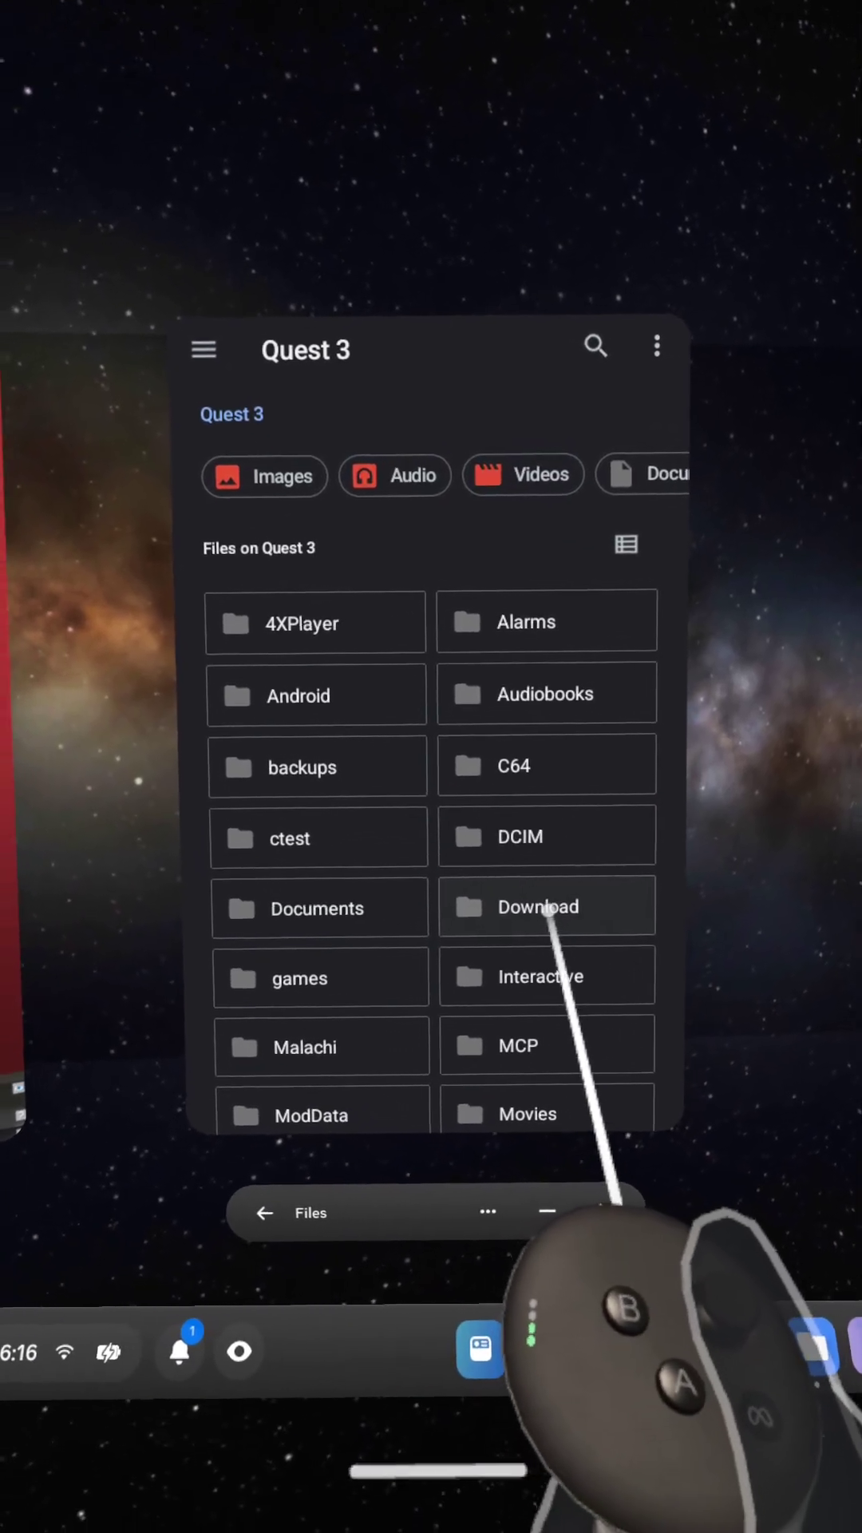
{"action": "left_click", "coordinate": [541, 907]}
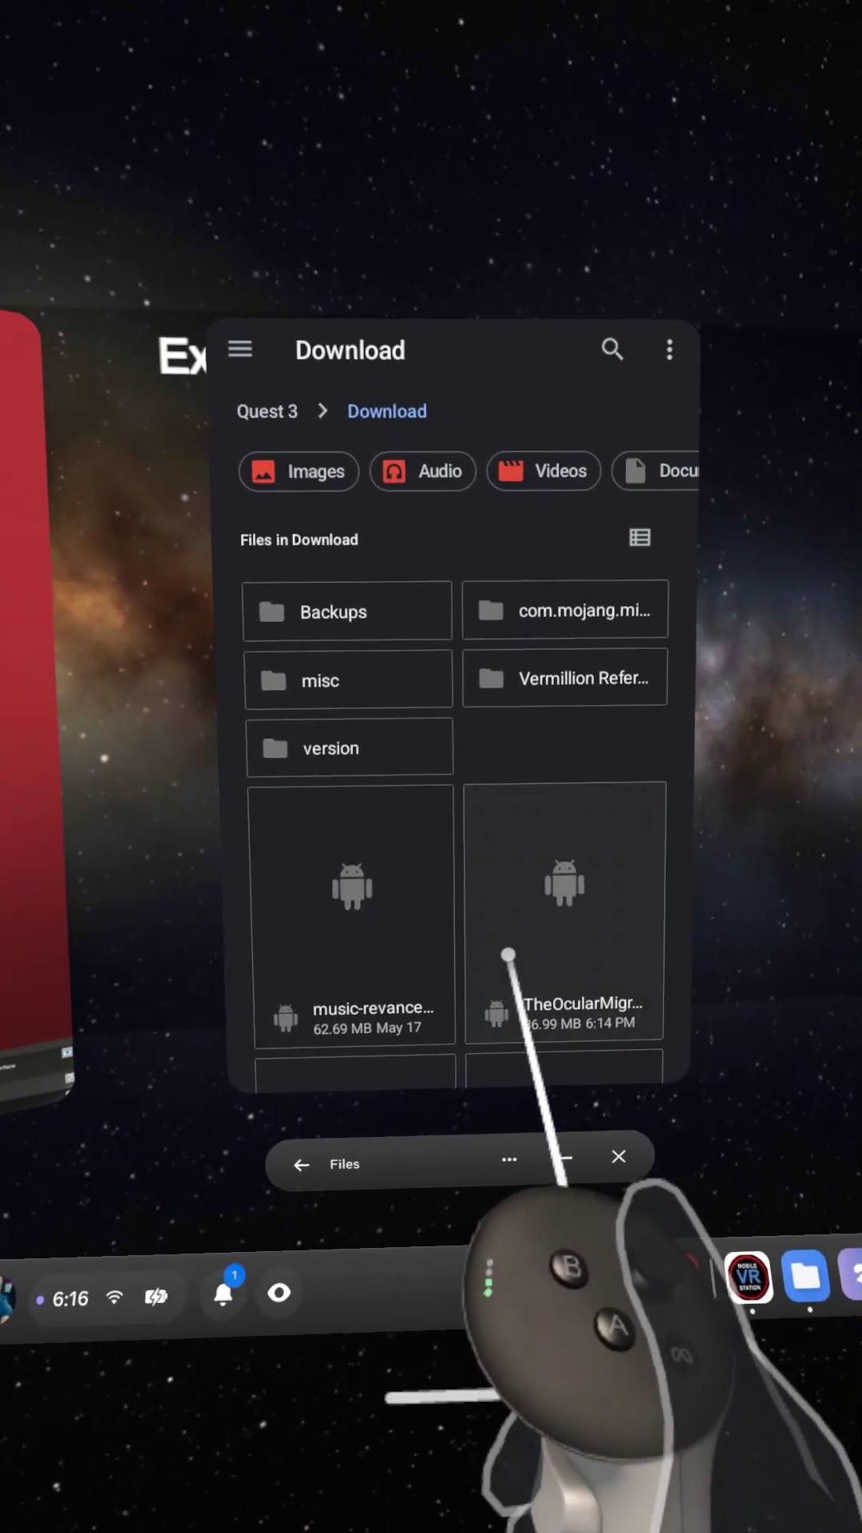
{"action": "left_click", "coordinate": [565, 910]}
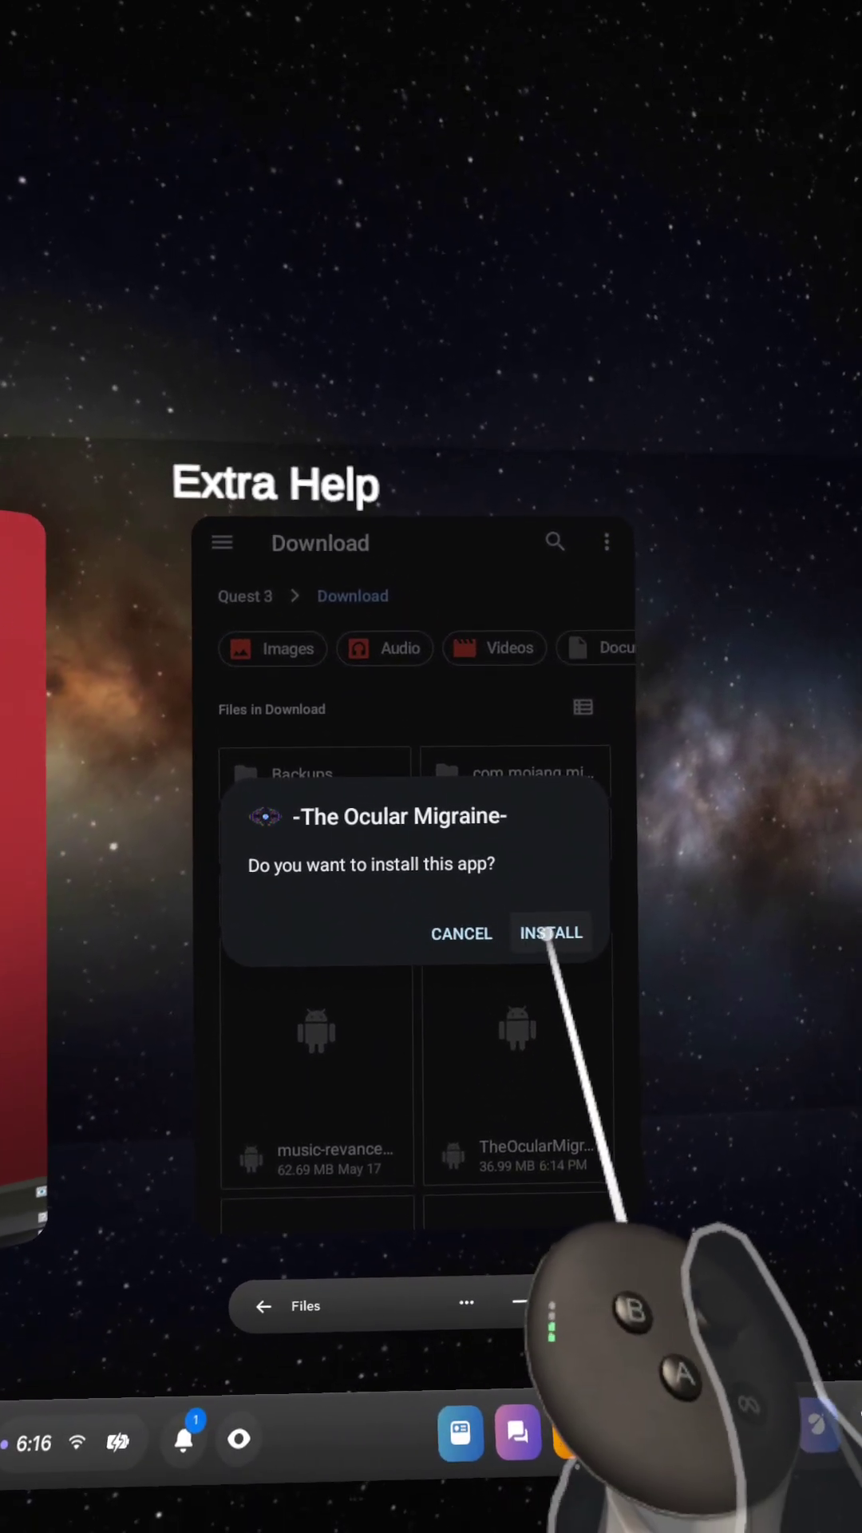
{"action": "left_click", "coordinate": [550, 932]}
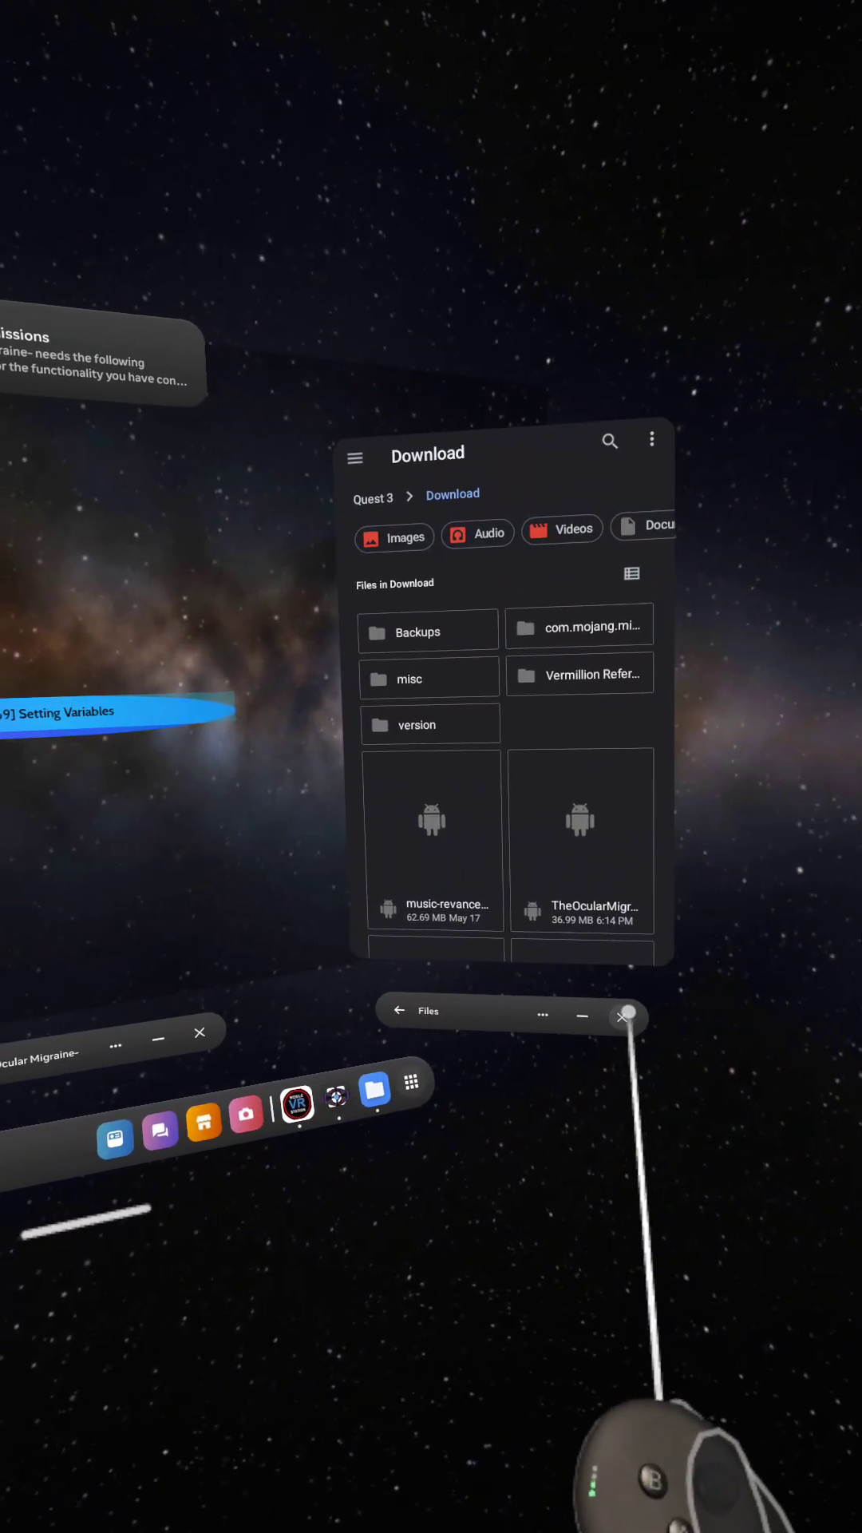
Close the Files window and click through The Ocular Migraine's two continue notices
{"action": "left_click", "coordinate": [624, 1016]}
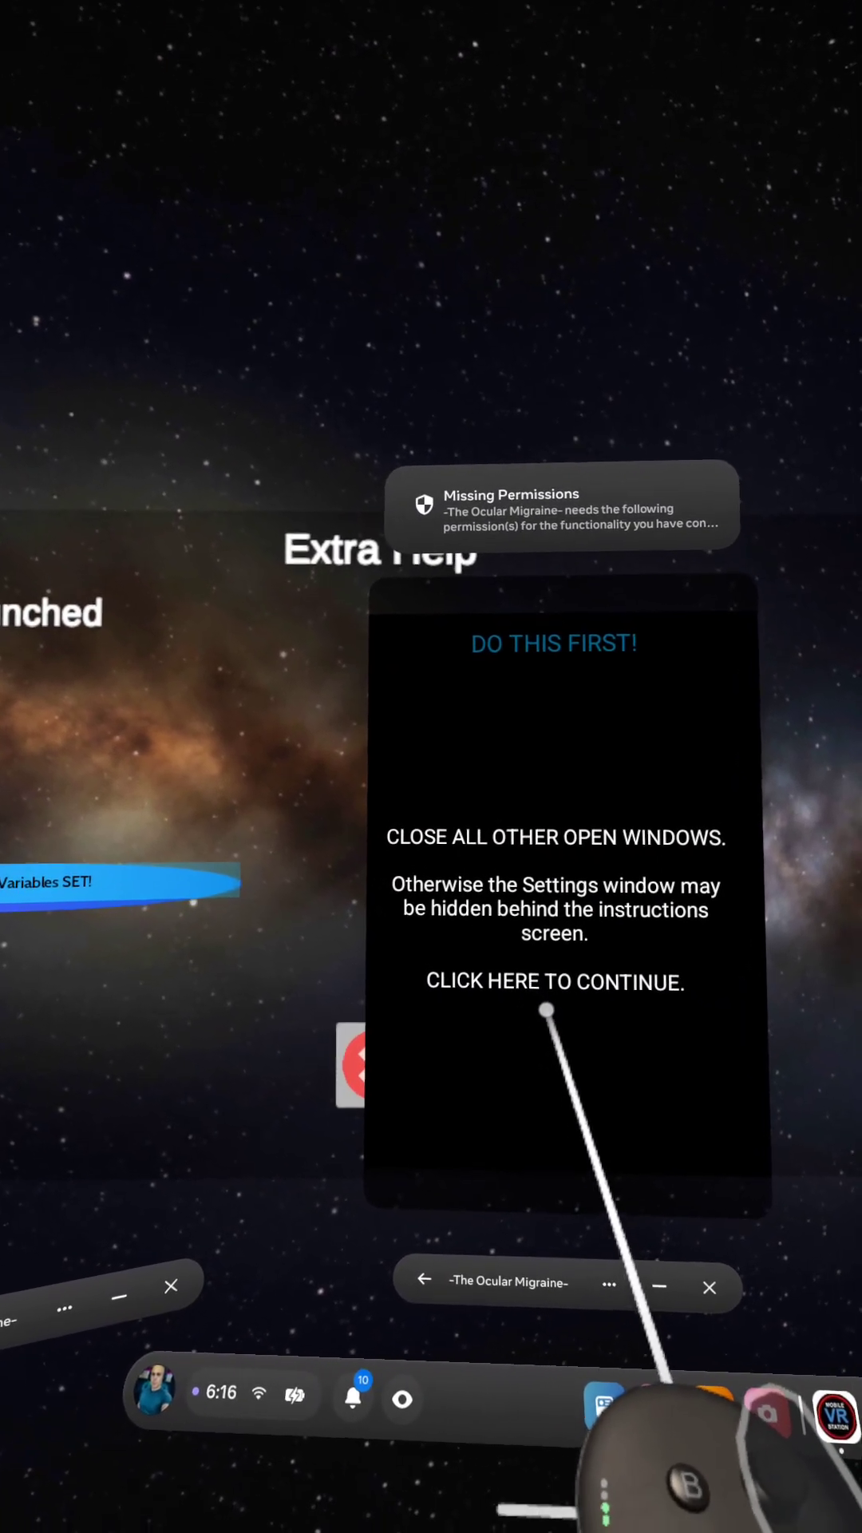
{"action": "left_click", "coordinate": [553, 981]}
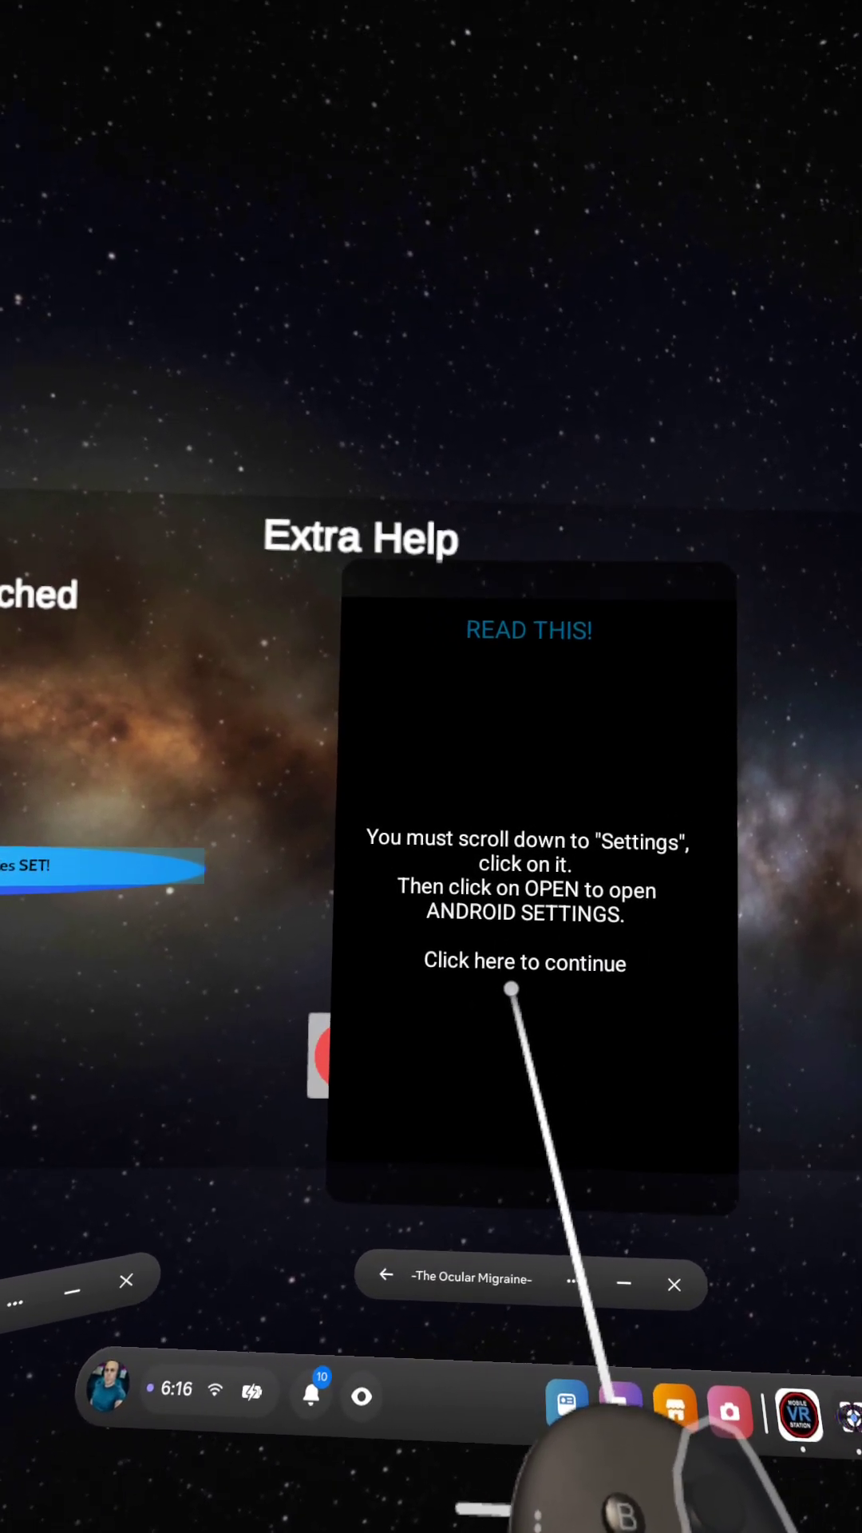
{"action": "left_click", "coordinate": [523, 962]}
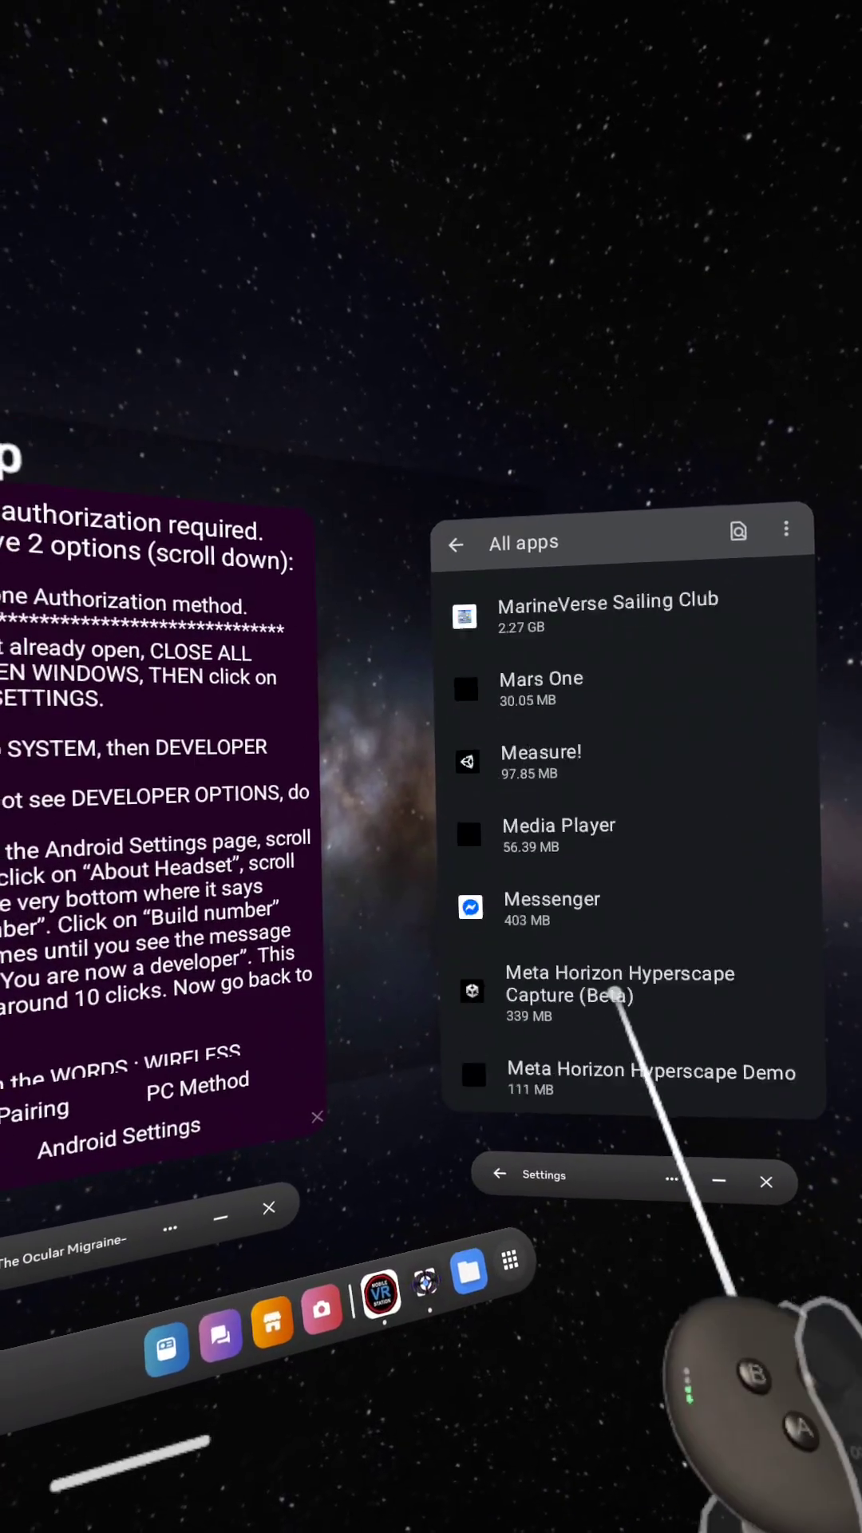
Scroll down the All apps list toward the Settings app
{"action": "scroll", "scroll_direction": "down", "scroll_amount": 3}
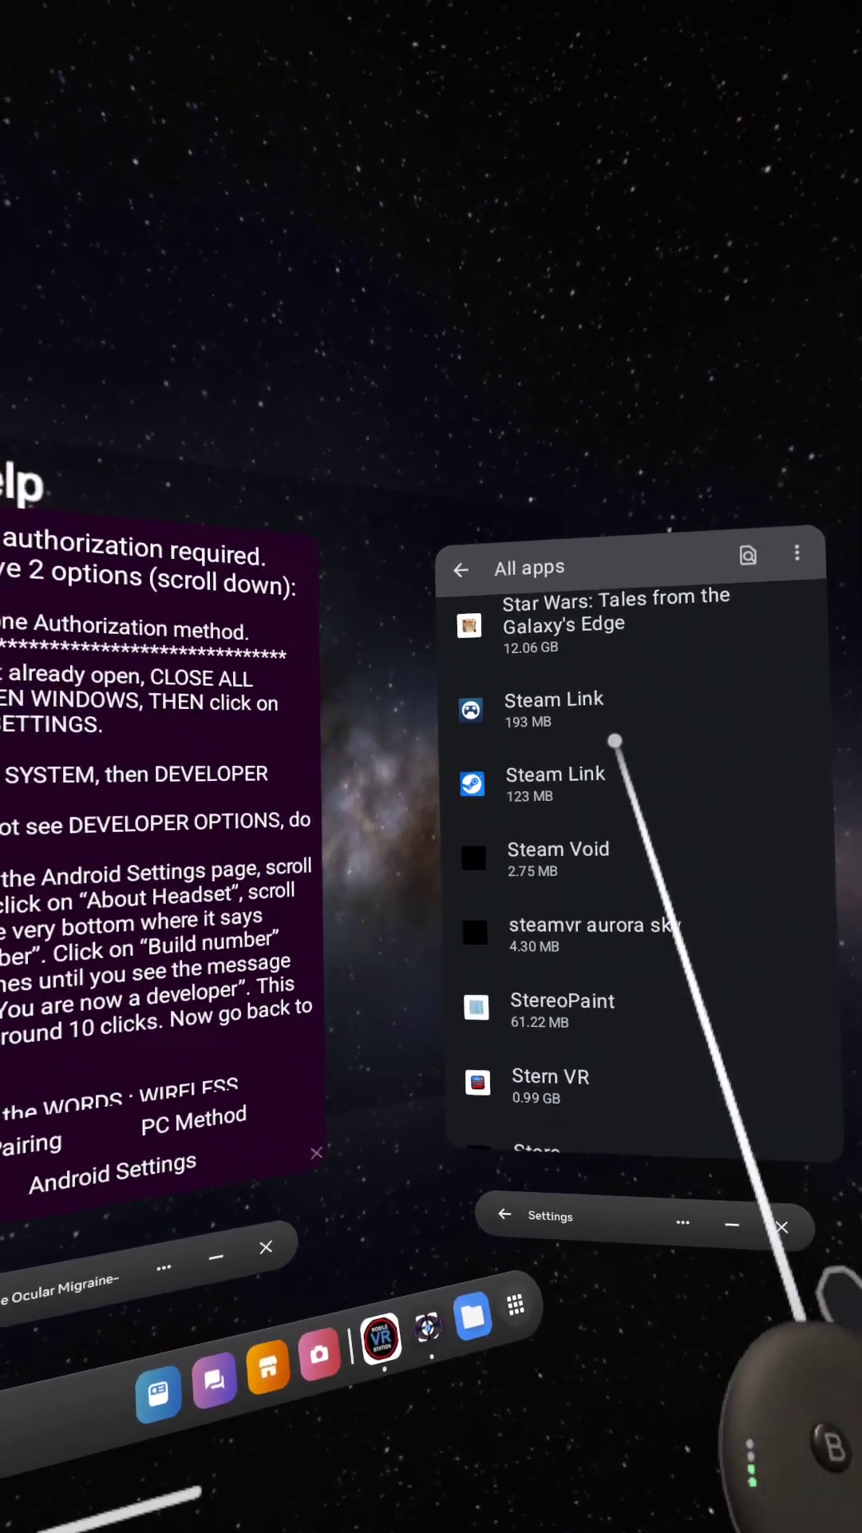
{"action": "scroll", "scroll_direction": "down", "scroll_amount": 3}
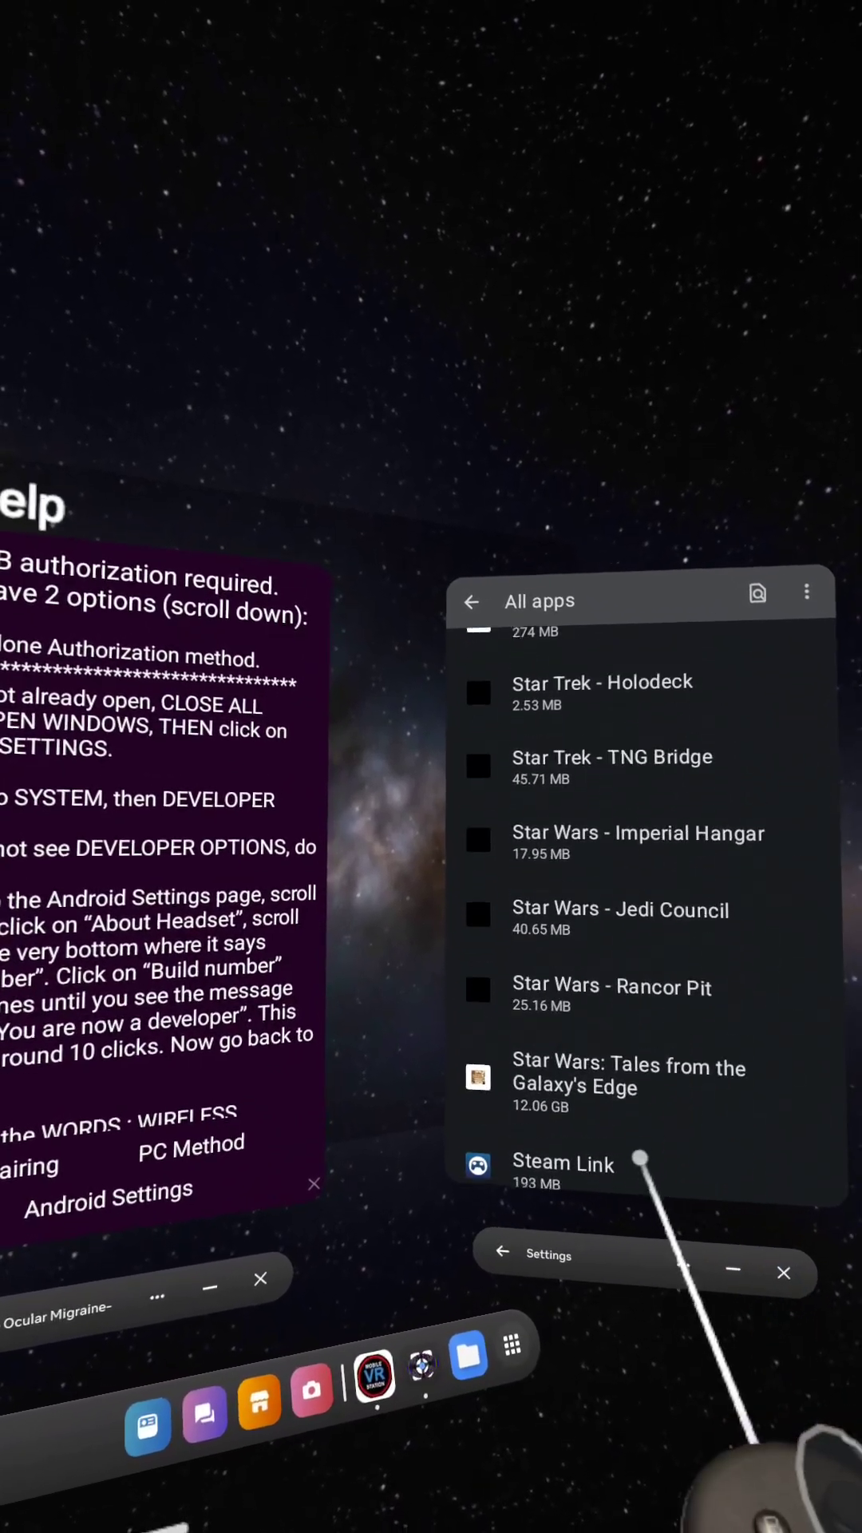
{"action": "scroll", "scroll_direction": "down", "scroll_amount": 3}
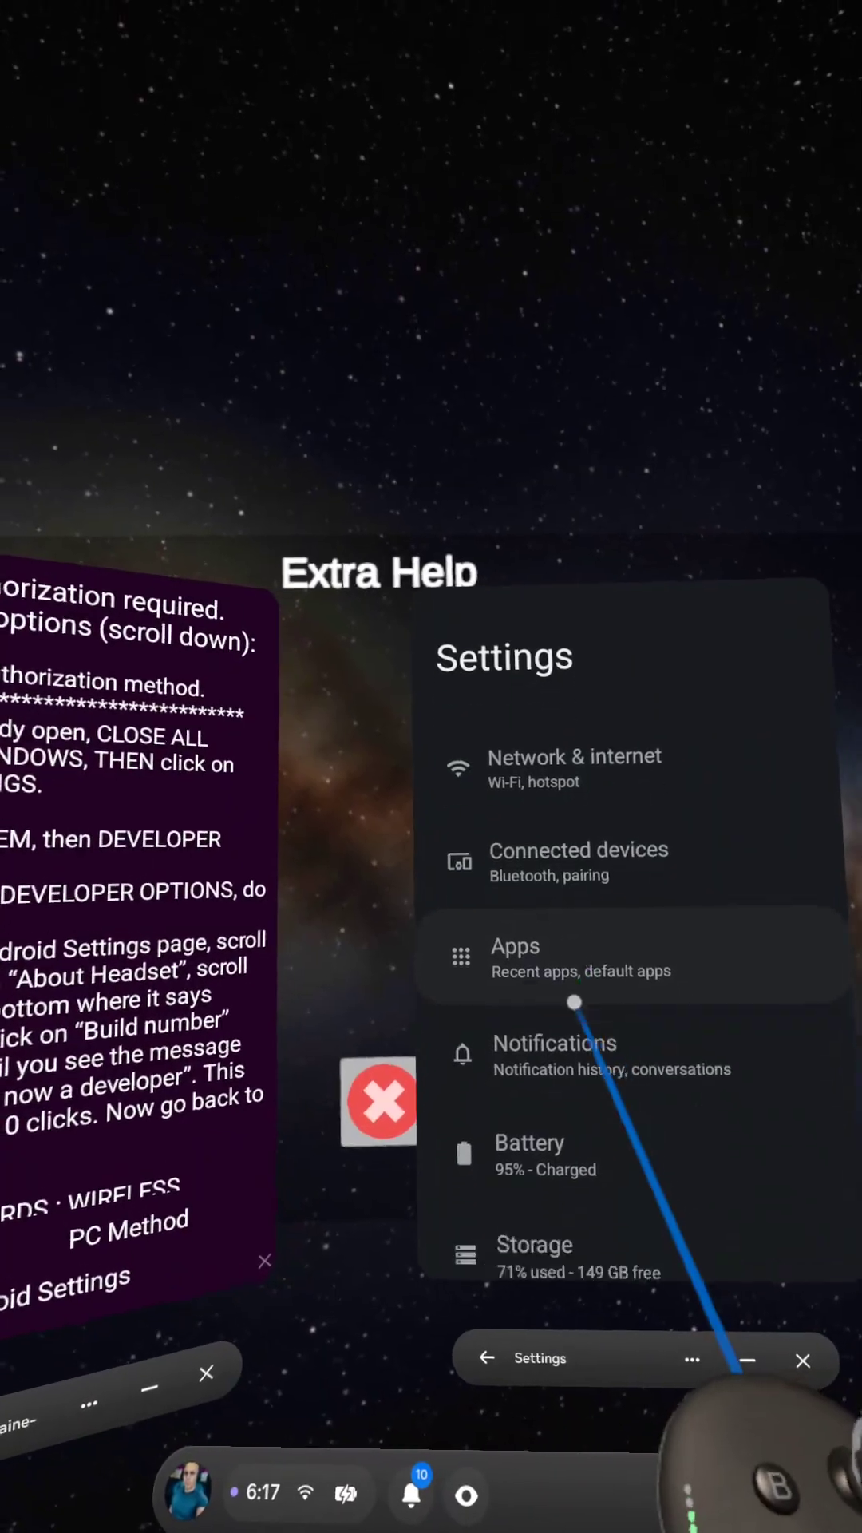
{"action": "scroll", "scroll_direction": "down", "scroll_amount": 3}
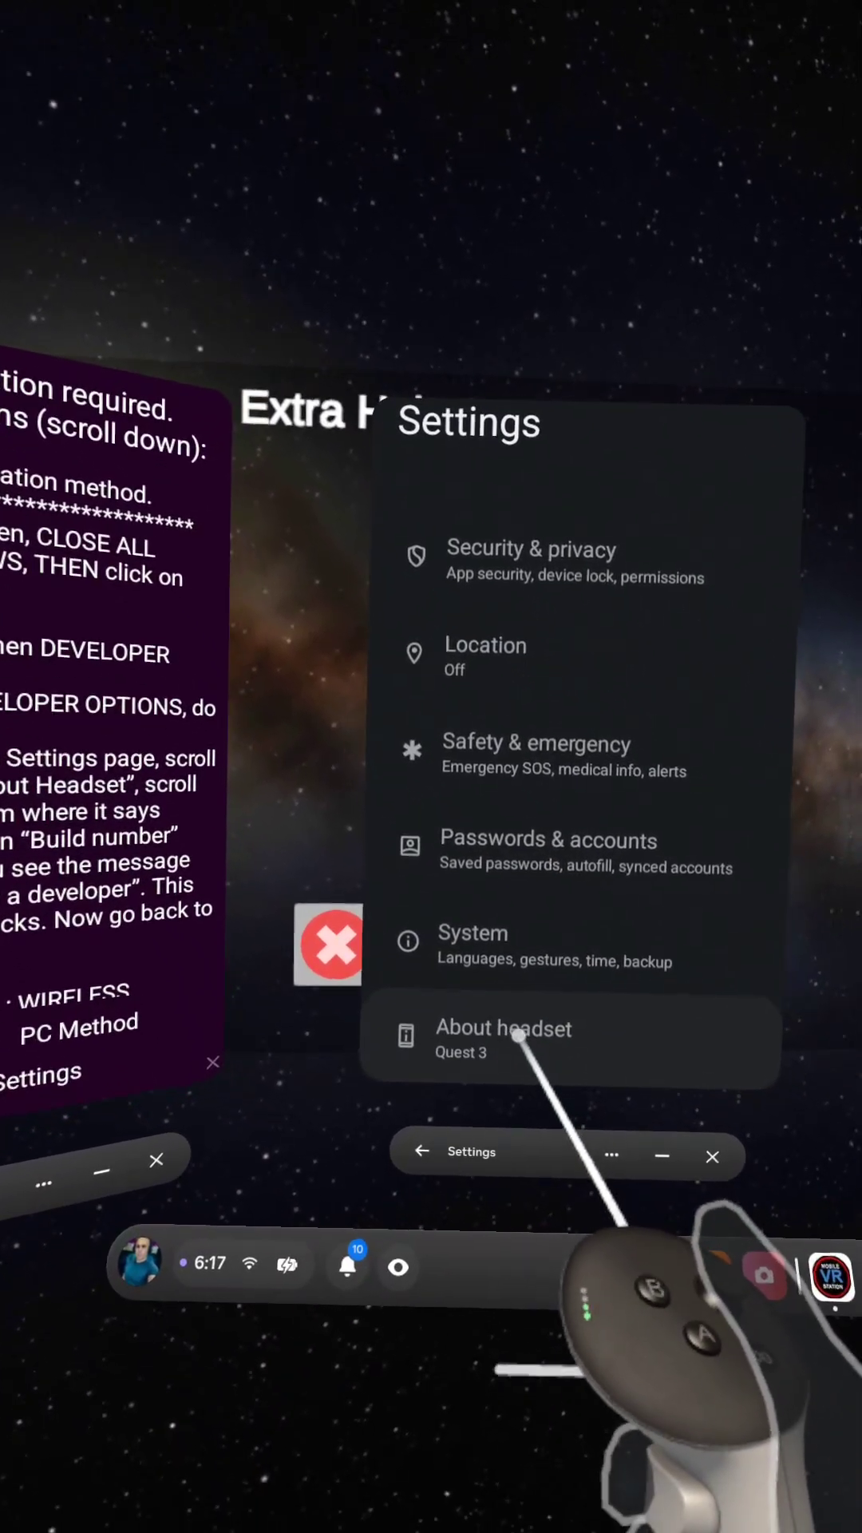
{"action": "left_click", "coordinate": [502, 1040]}
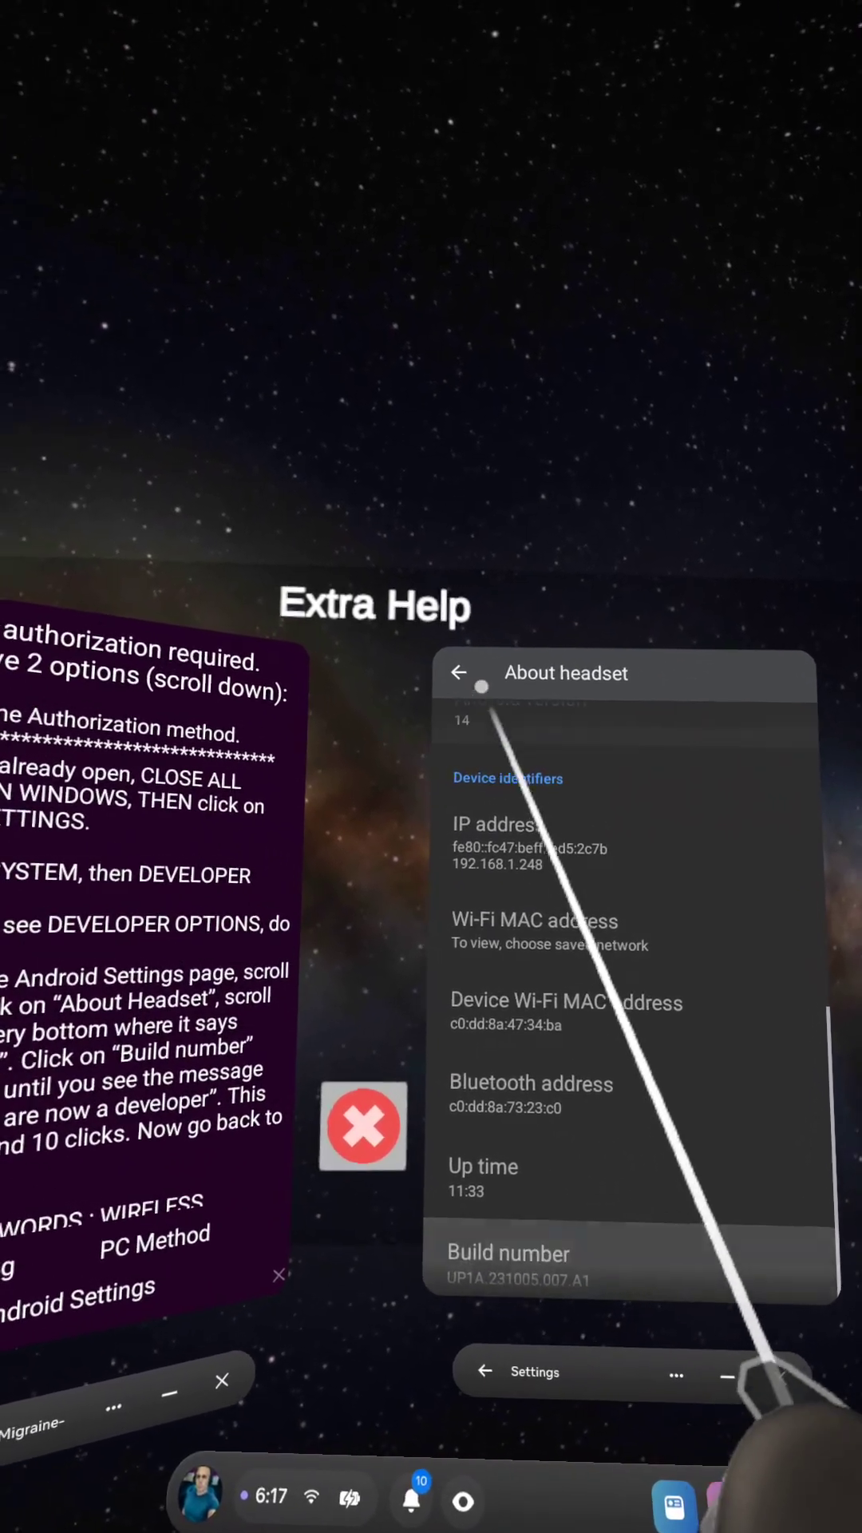
{"action": "left_click", "coordinate": [460, 672]}
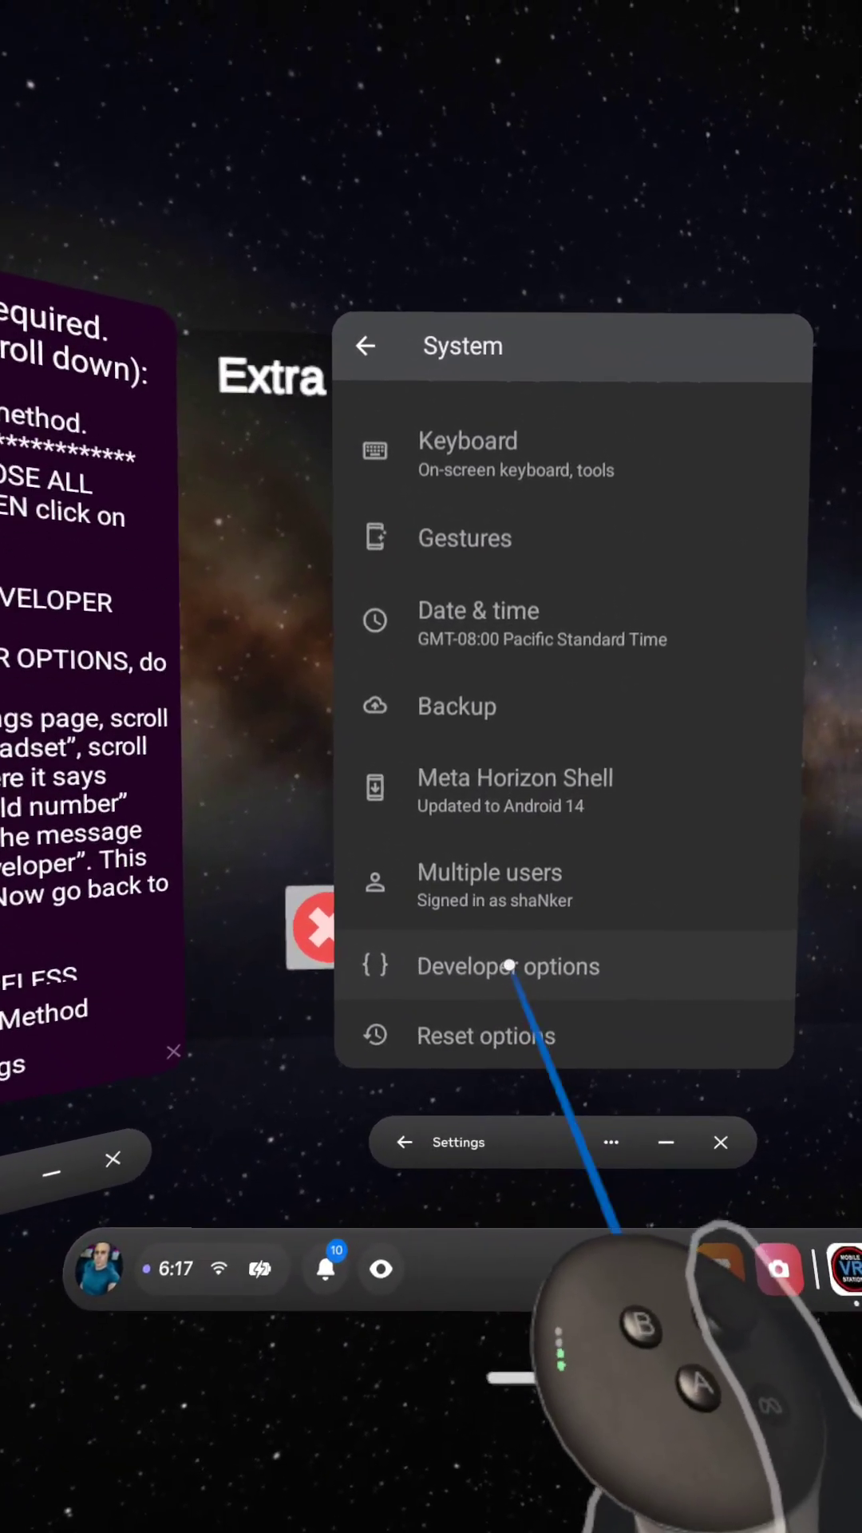
Enable wireless debugging in developer options, always allowing it on this network
{"action": "left_click", "coordinate": [508, 966]}
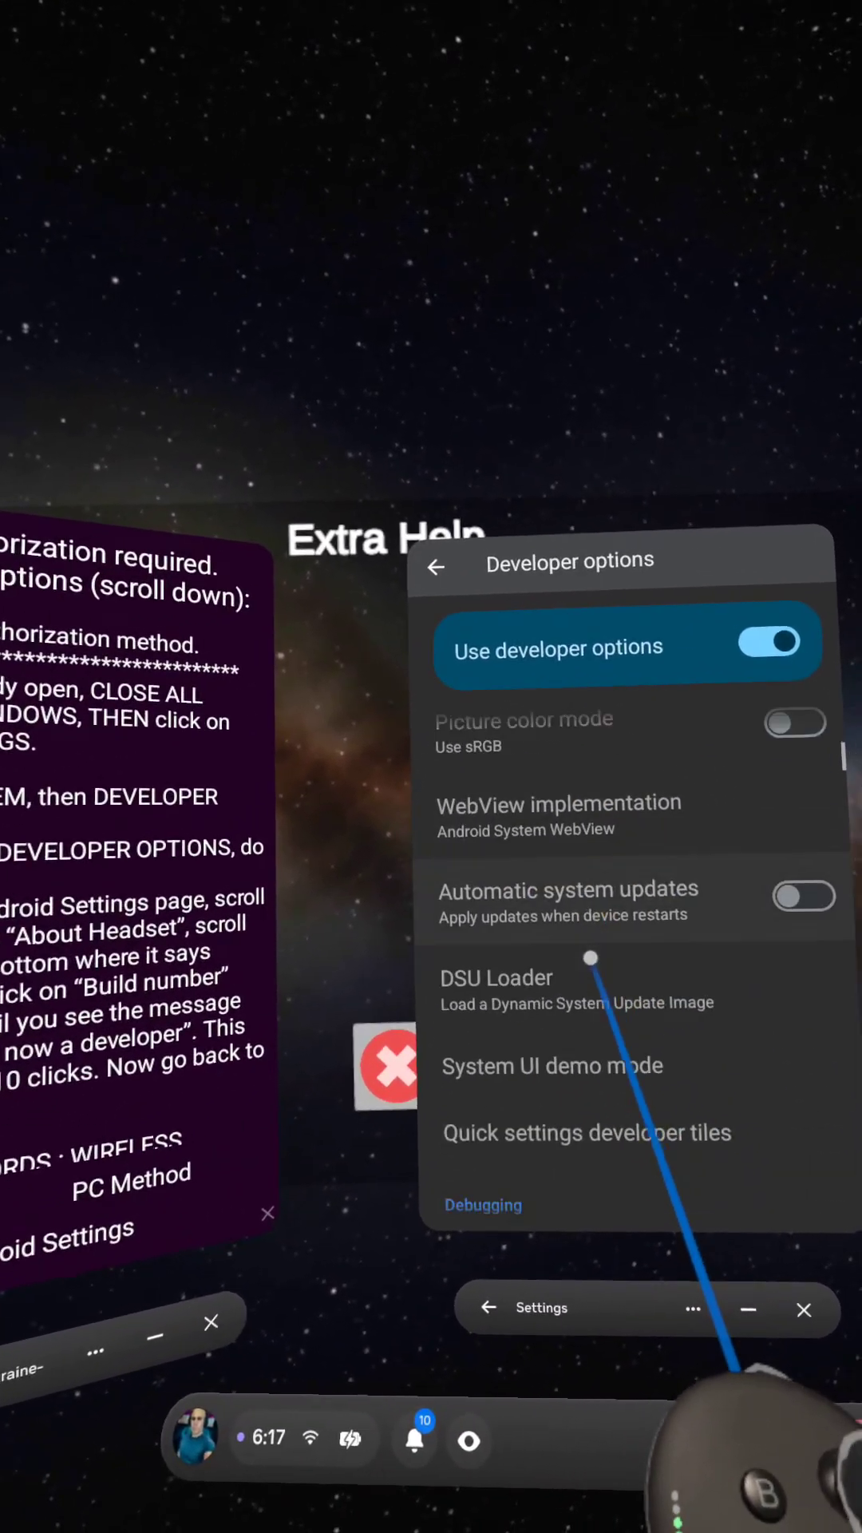
{"action": "scroll", "scroll_direction": "down", "scroll_amount": 3}
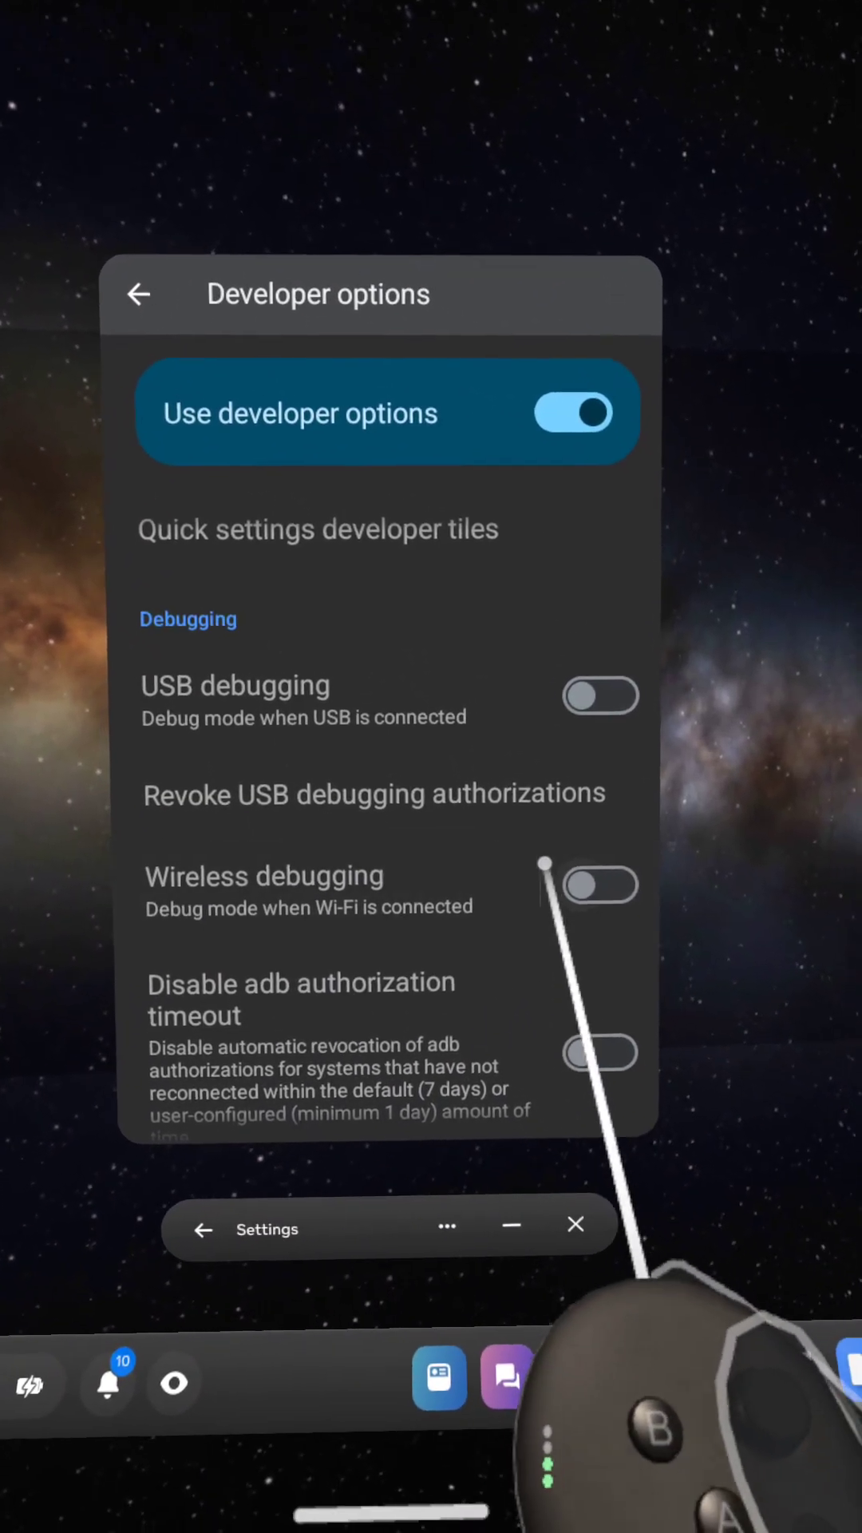
{"action": "left_click", "coordinate": [265, 875]}
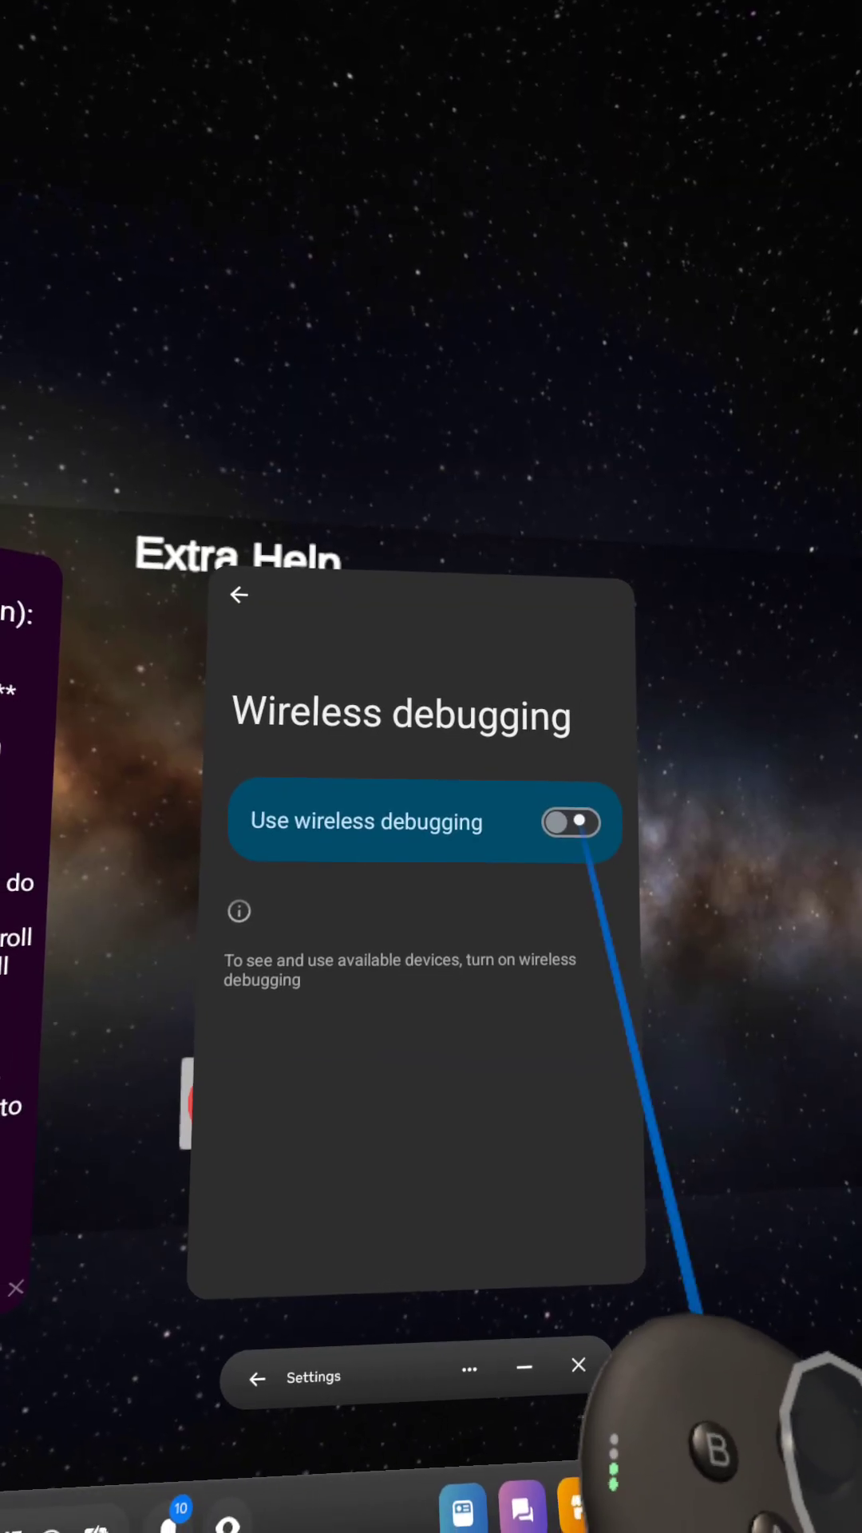
{"action": "left_click", "coordinate": [571, 821]}
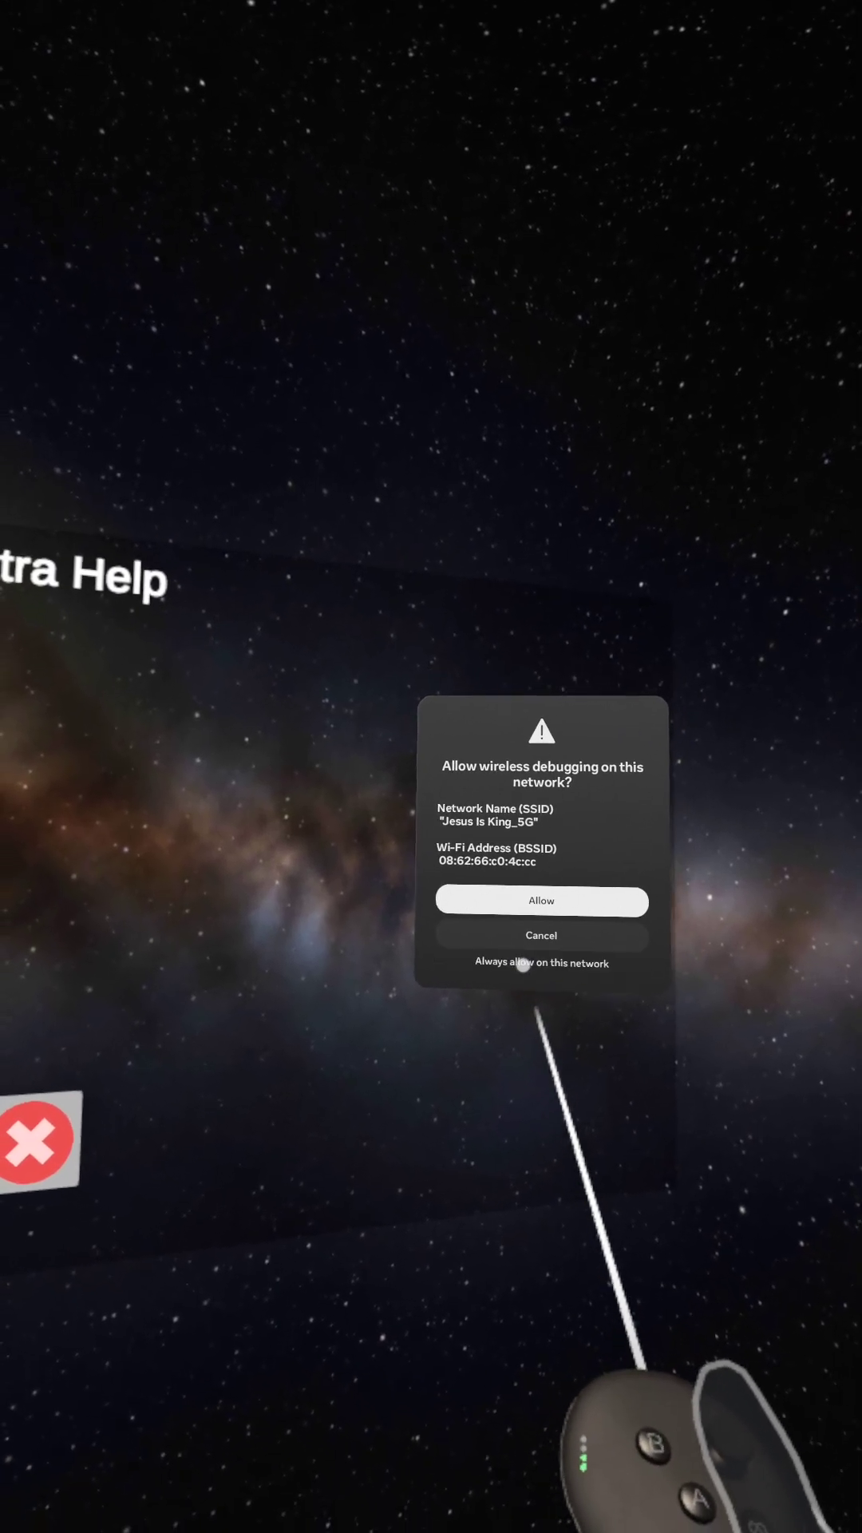
{"action": "left_click", "coordinate": [540, 900]}
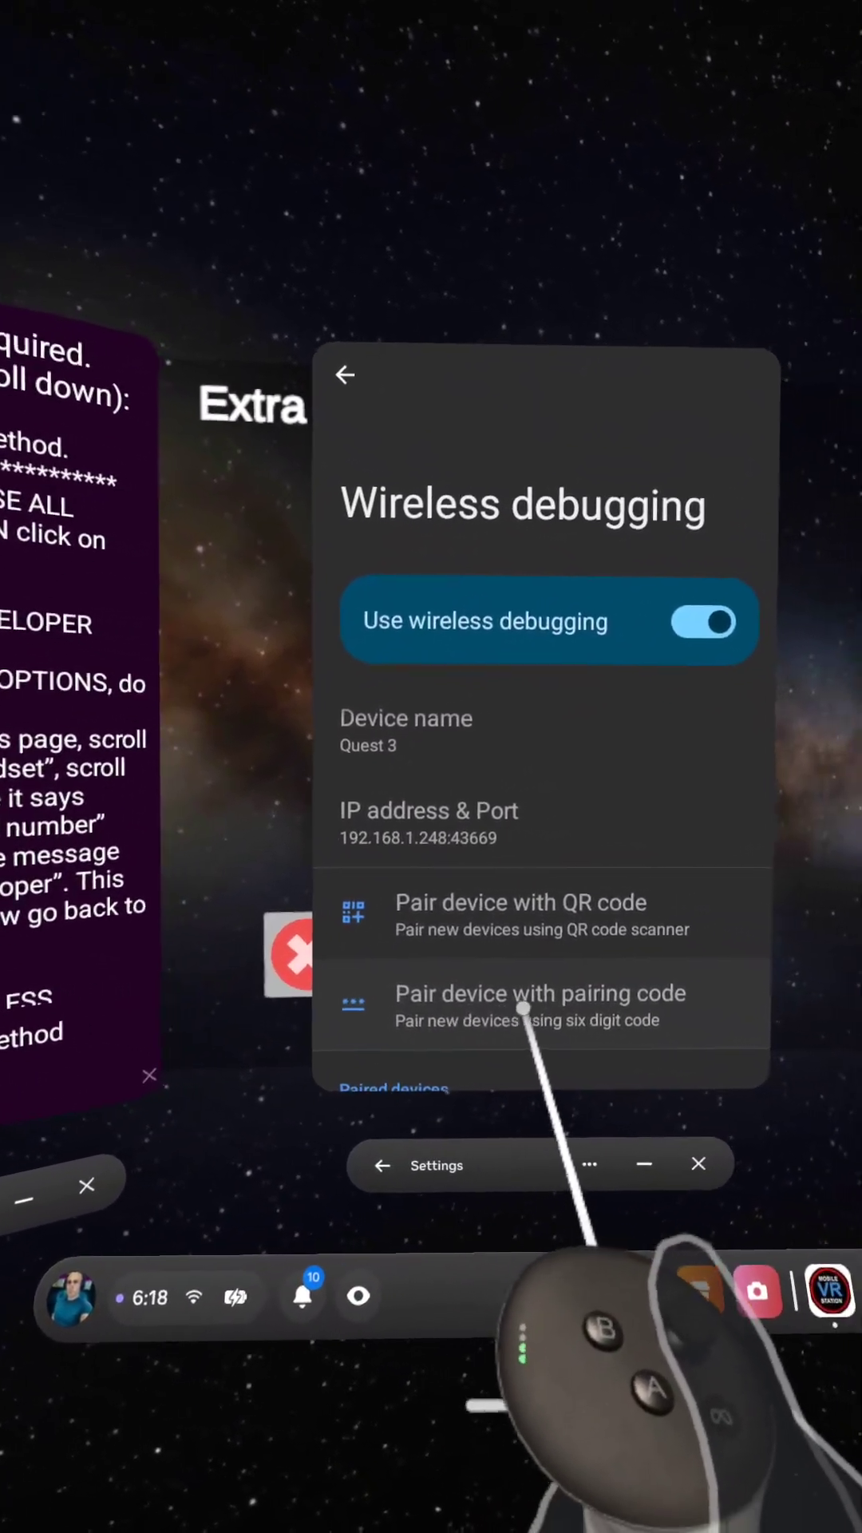
{"action": "left_click", "coordinate": [540, 1005]}
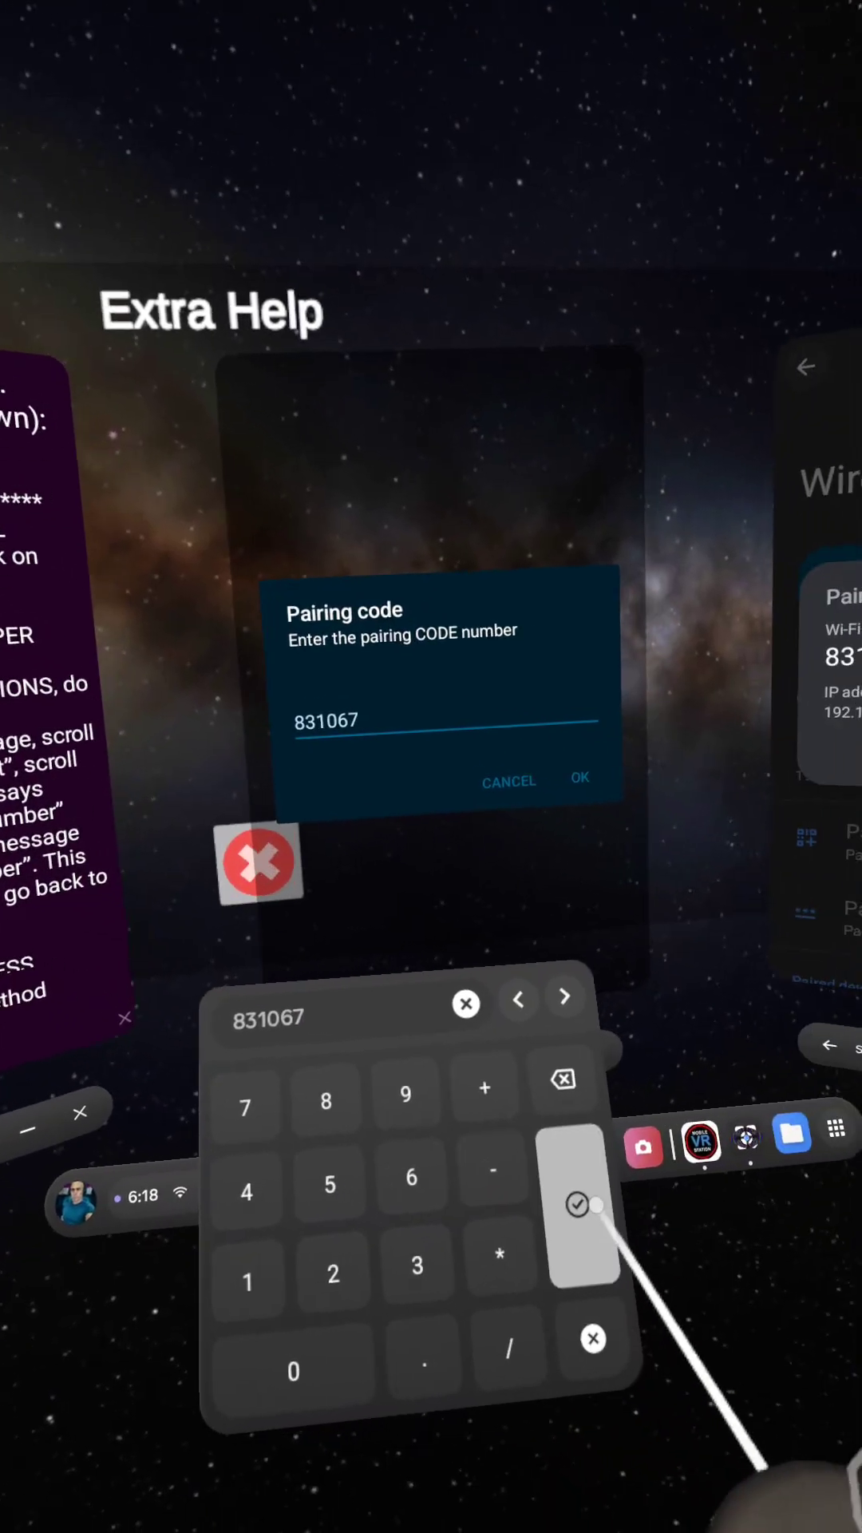
{"action": "left_click", "coordinate": [576, 1205]}
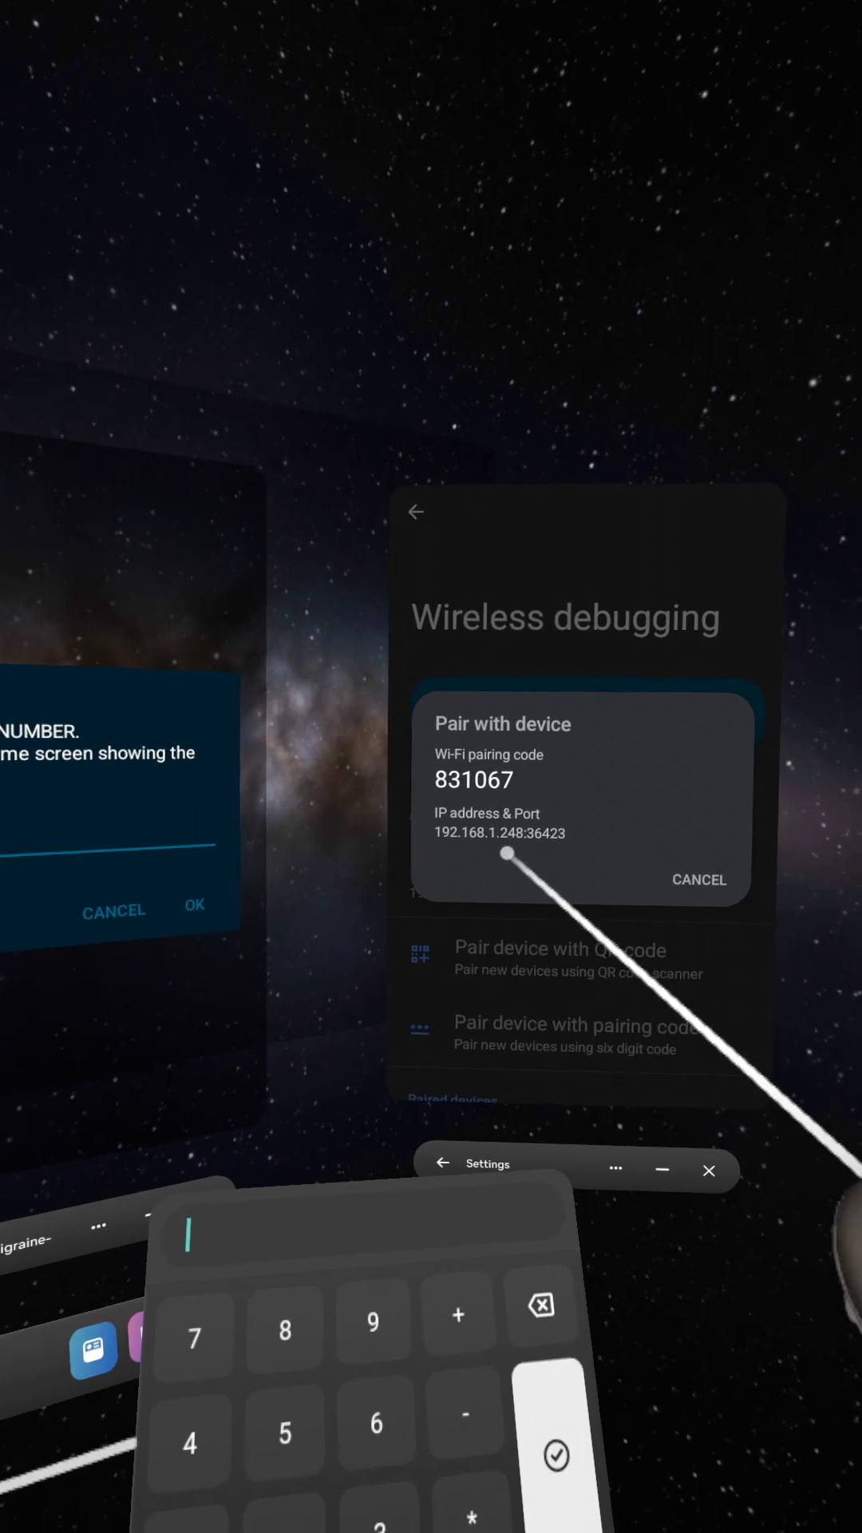
{"action": "left_click", "coordinate": [465, 1326]}
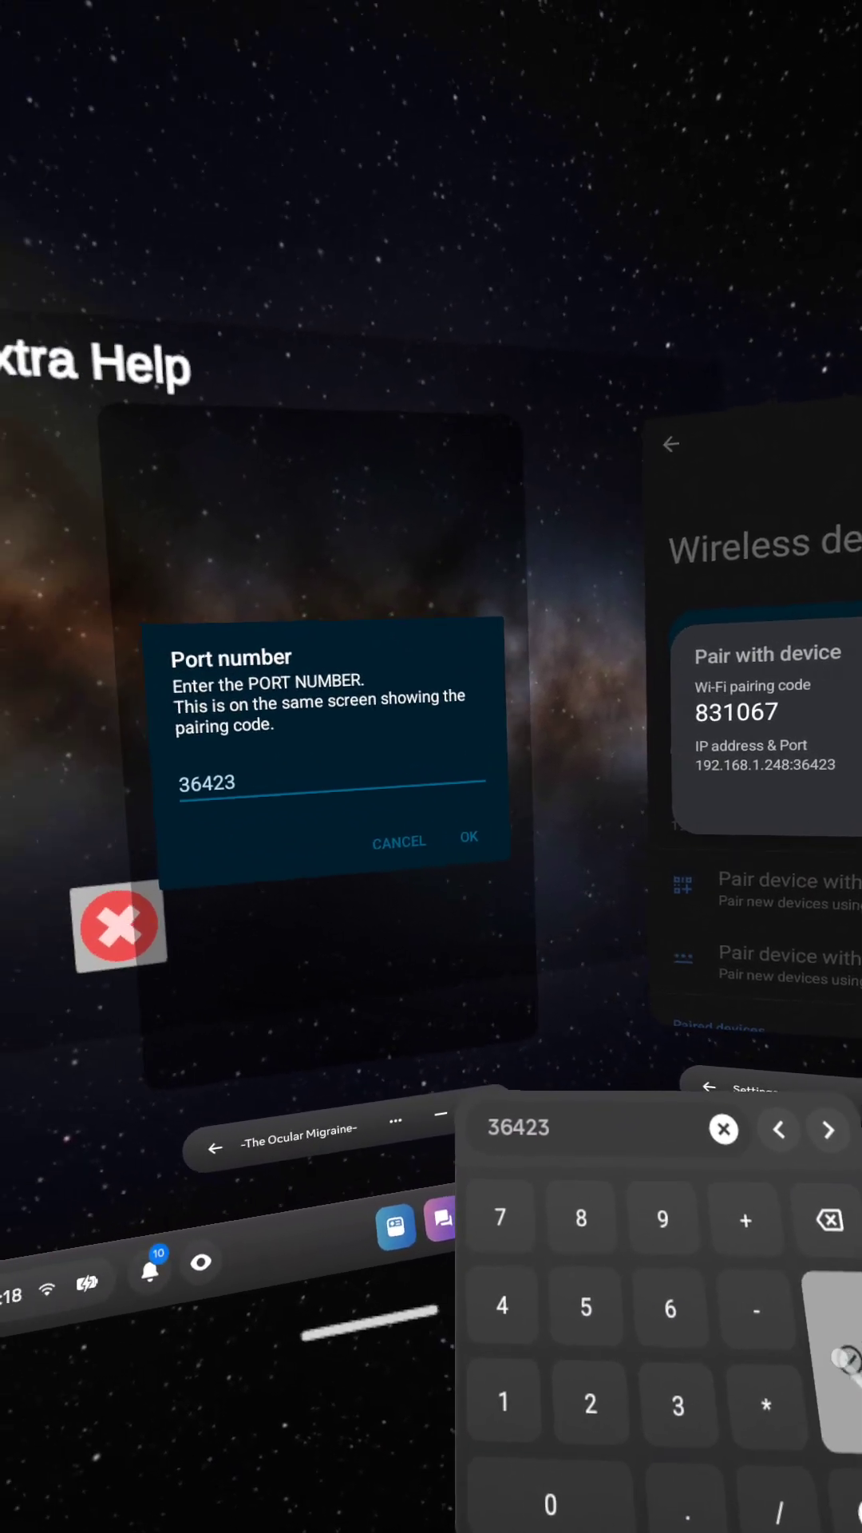
{"action": "left_click", "coordinate": [467, 838]}
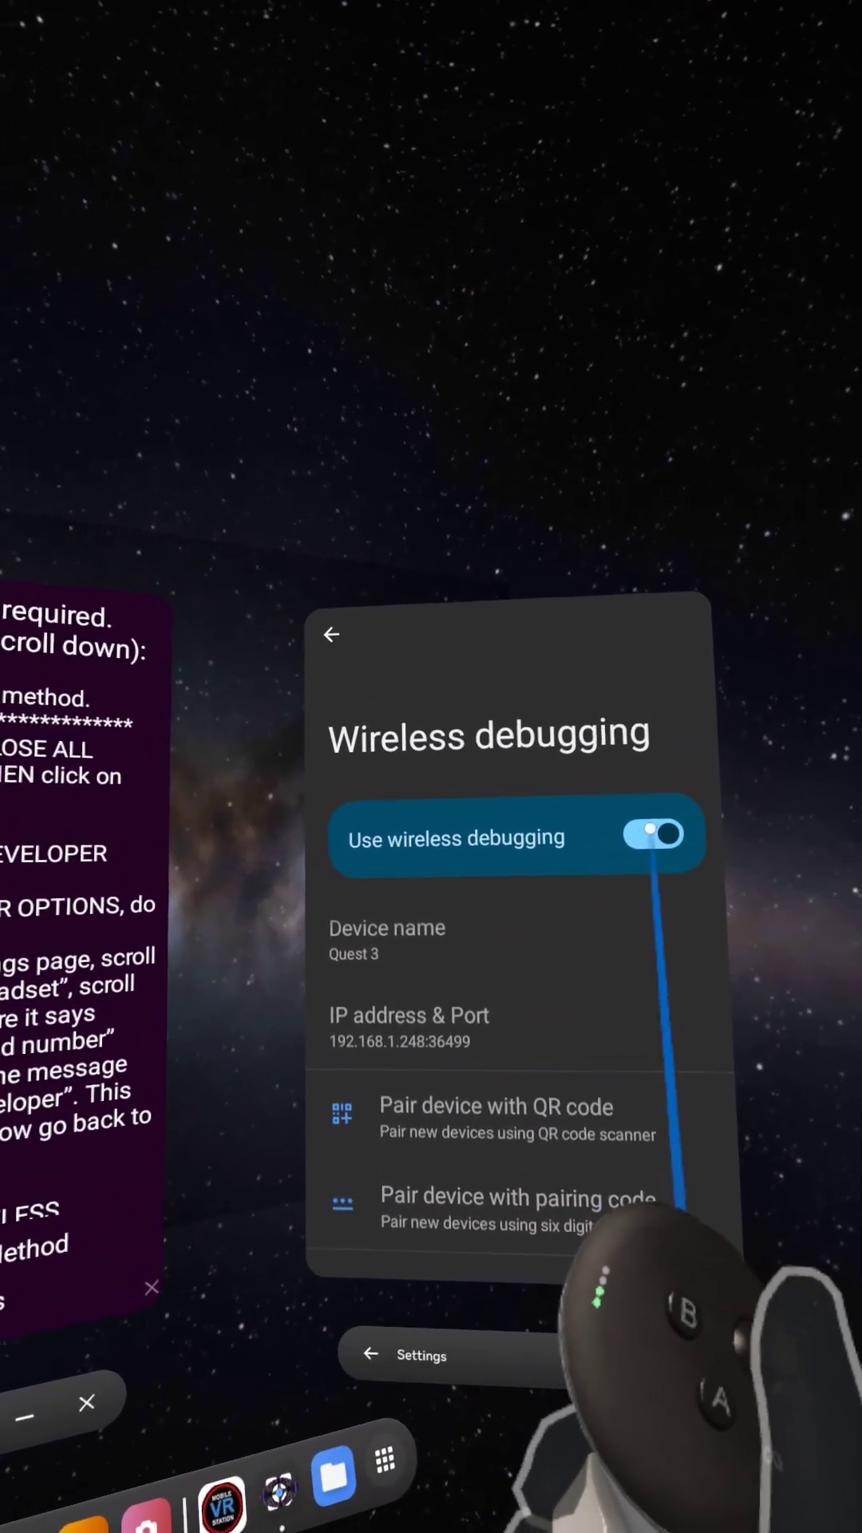
Request new pairing code 894633 and submit port 44083 to The Ocular Migraine
{"action": "left_click", "coordinate": [662, 835]}
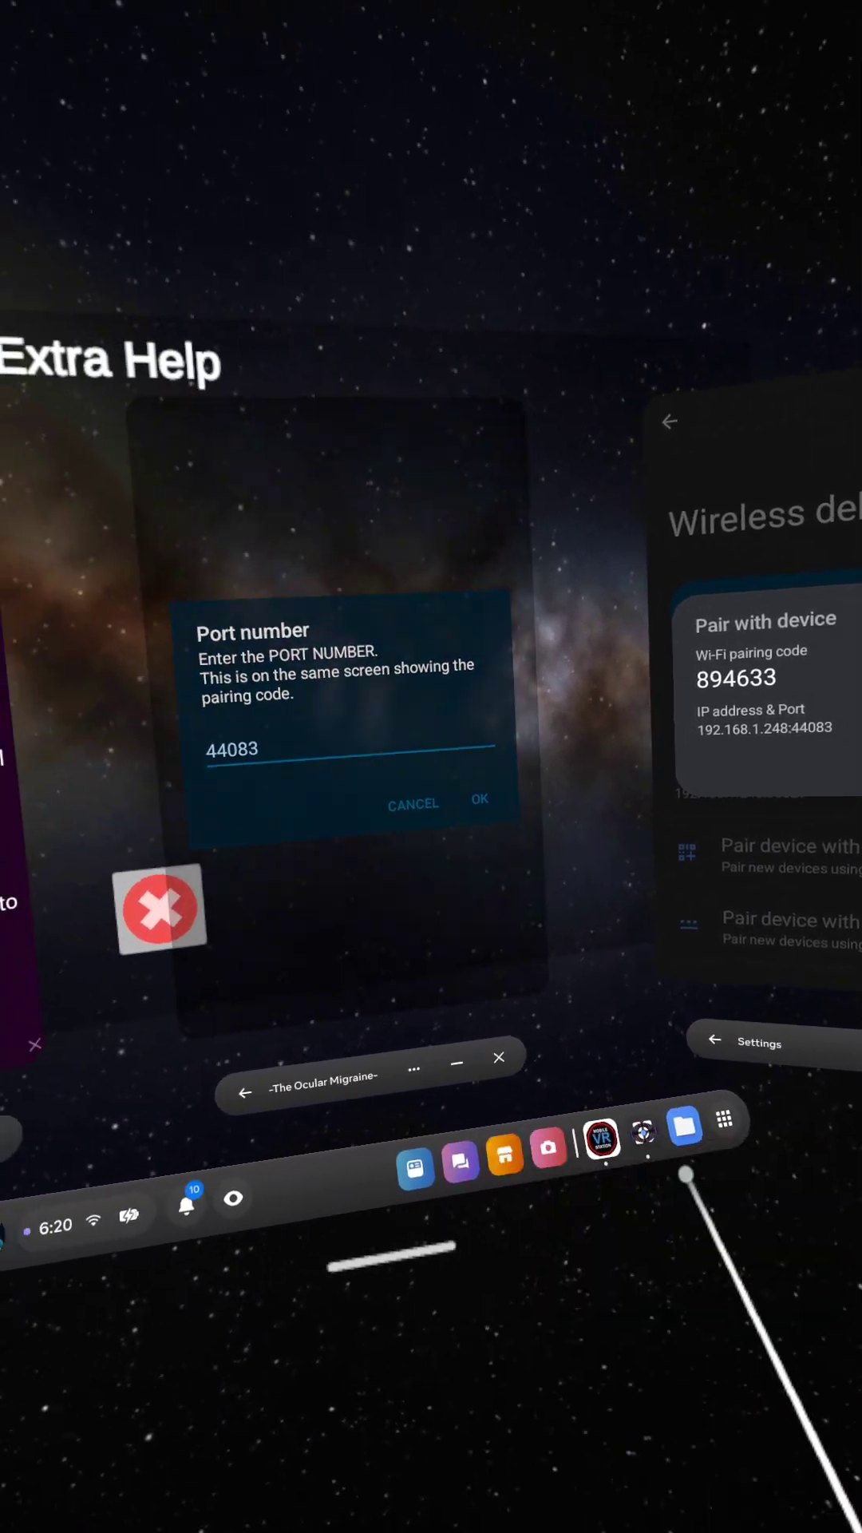
{"action": "left_click", "coordinate": [479, 800]}
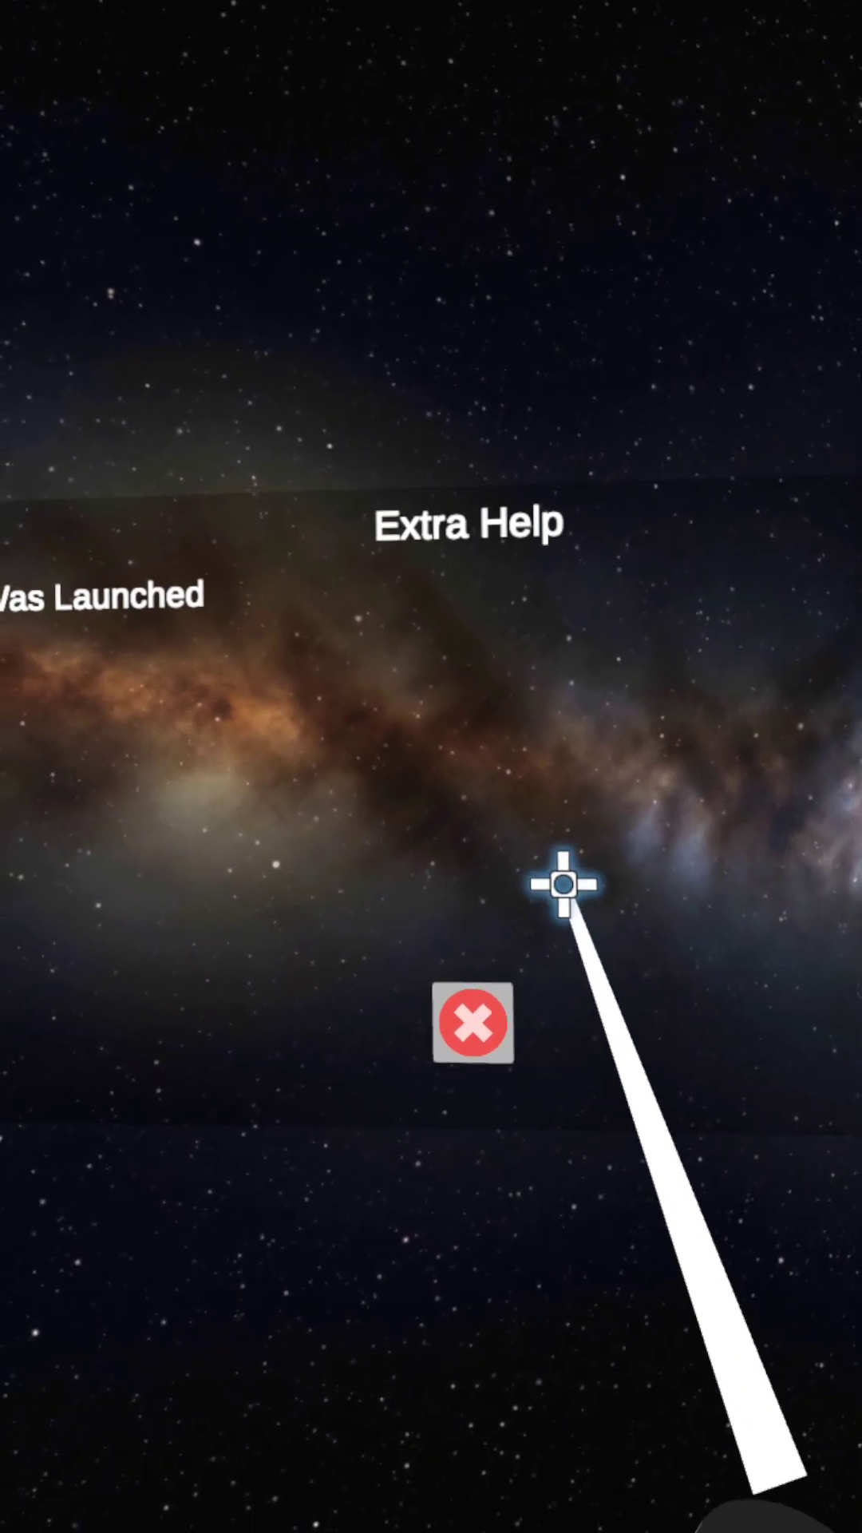
Return home and launch The Ocular Migraine from the App Library's Unknown Sources
{"action": "left_click", "coordinate": [472, 1022]}
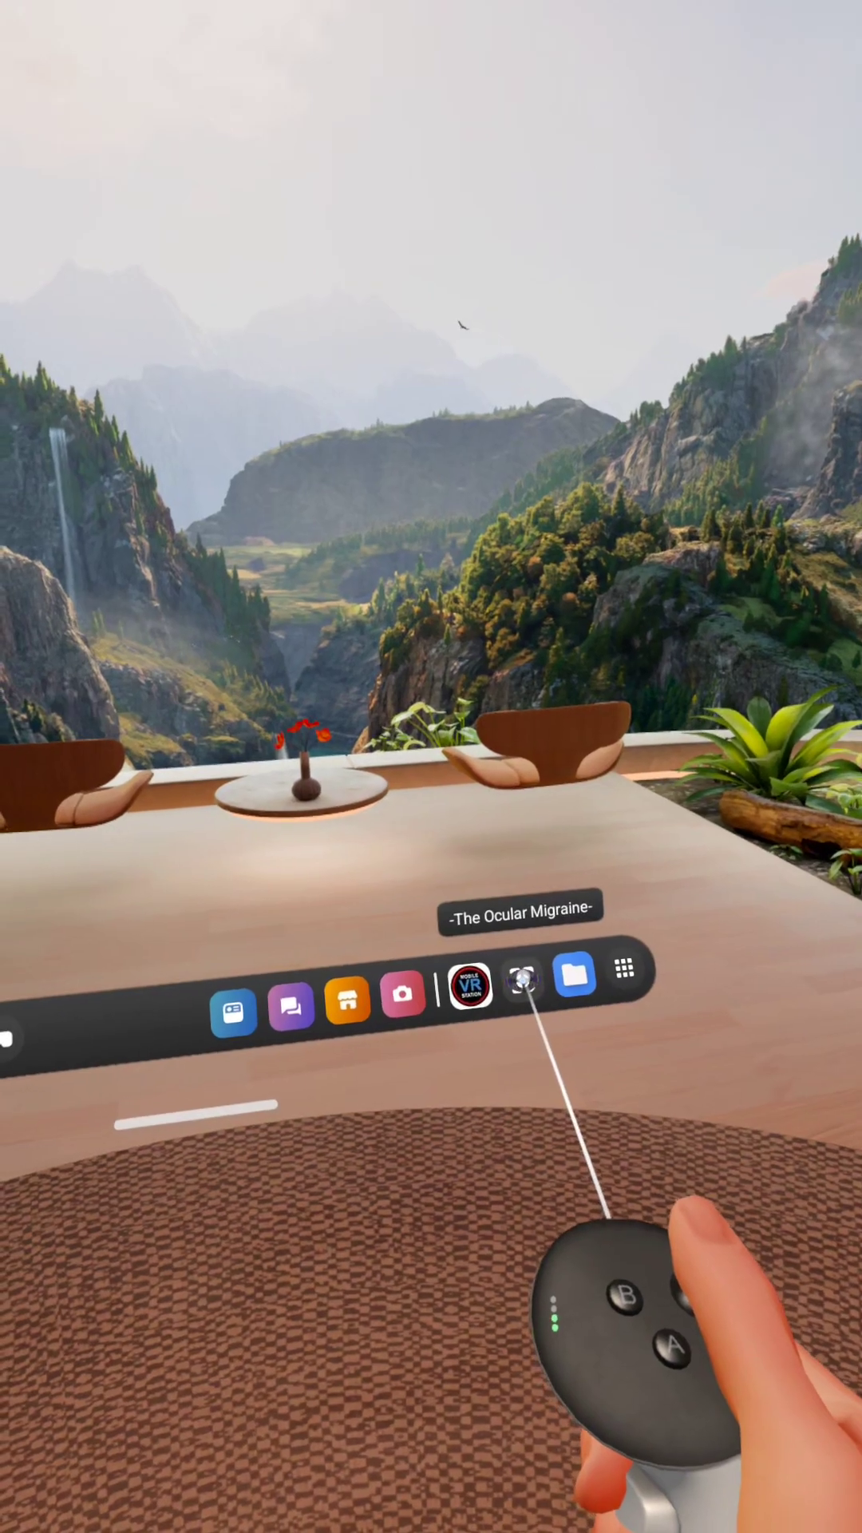
{"action": "left_click", "coordinate": [631, 997]}
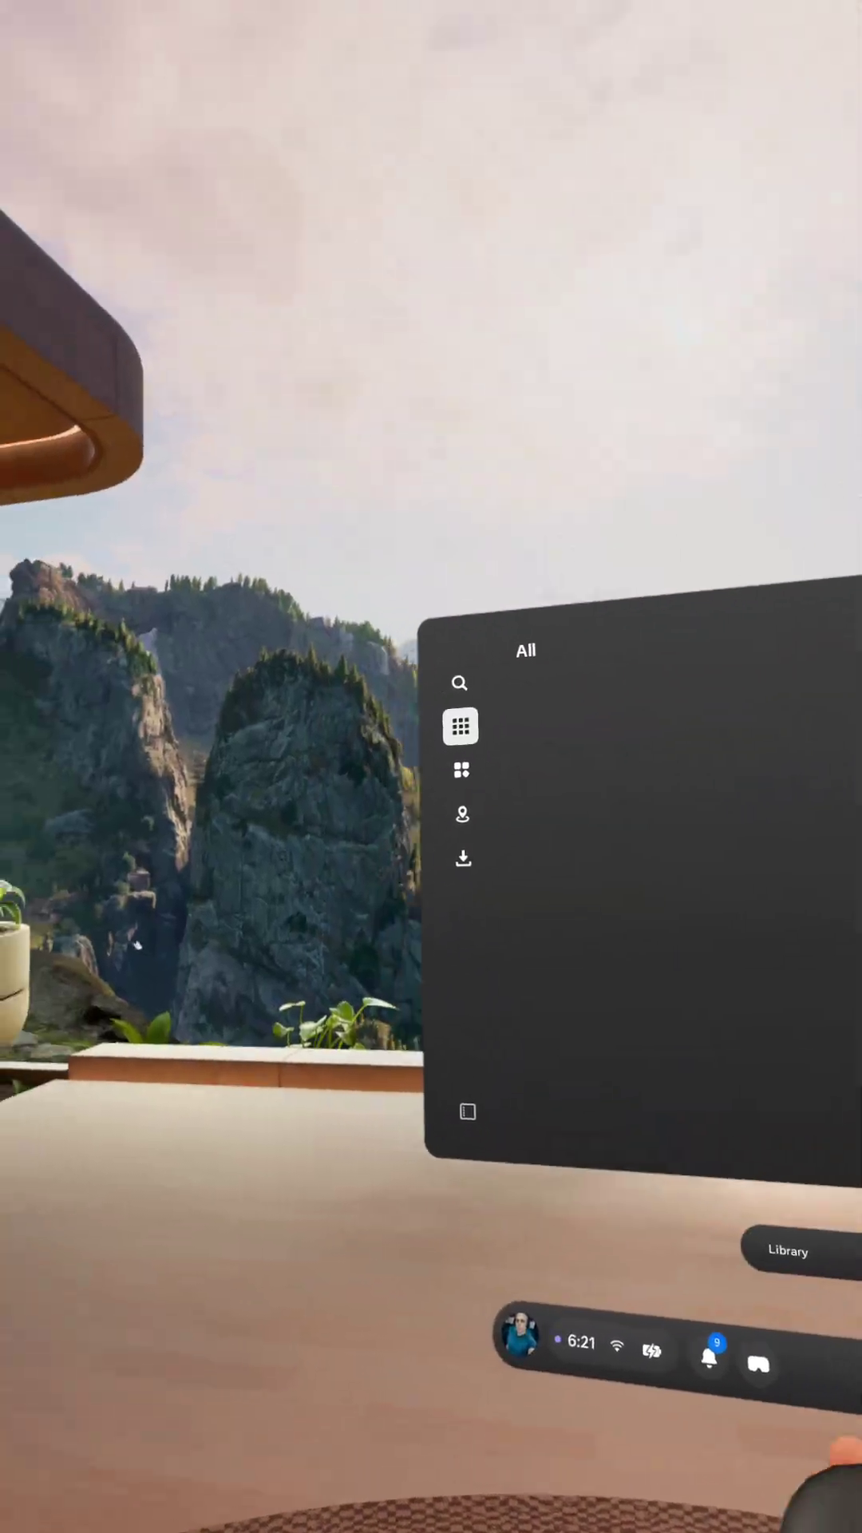
{"action": "left_click", "coordinate": [455, 851]}
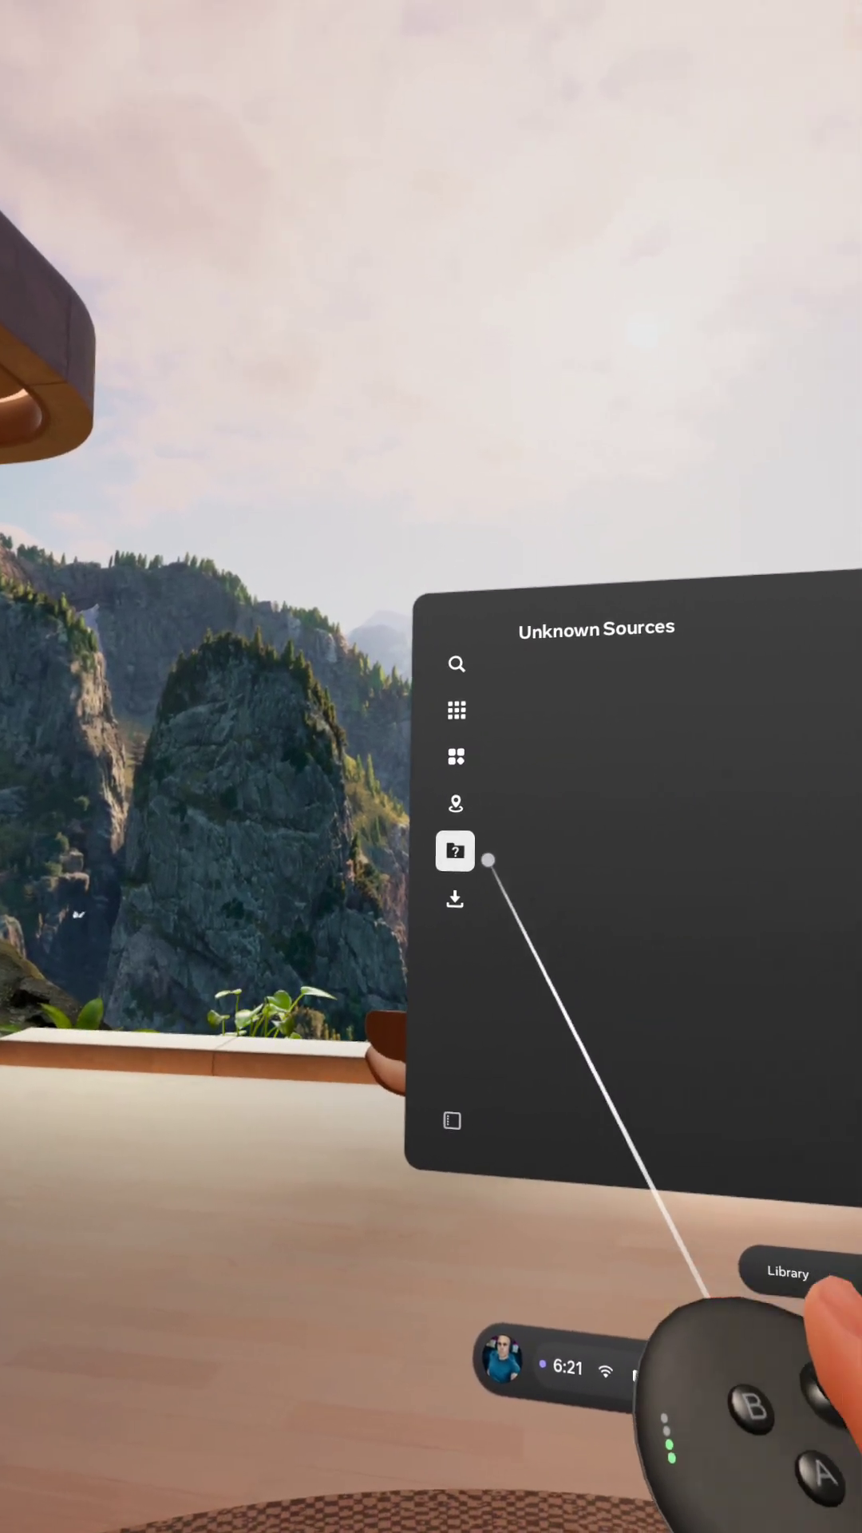
{"action": "left_click", "coordinate": [455, 850]}
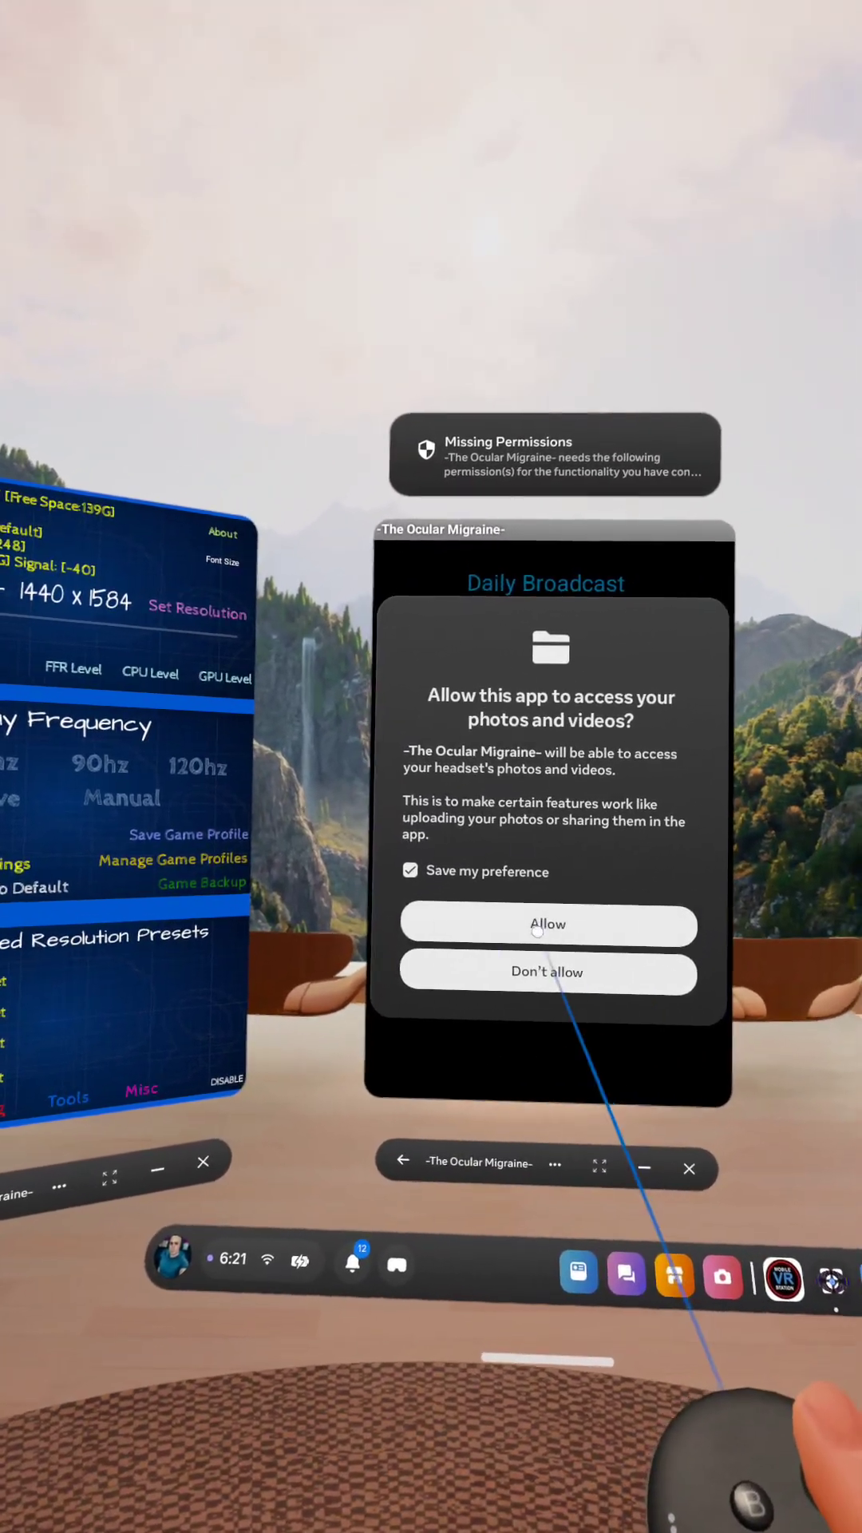
Allow The Ocular Migraine photo and video access and dismiss the Daily Broadcast
{"action": "left_click", "coordinate": [548, 923]}
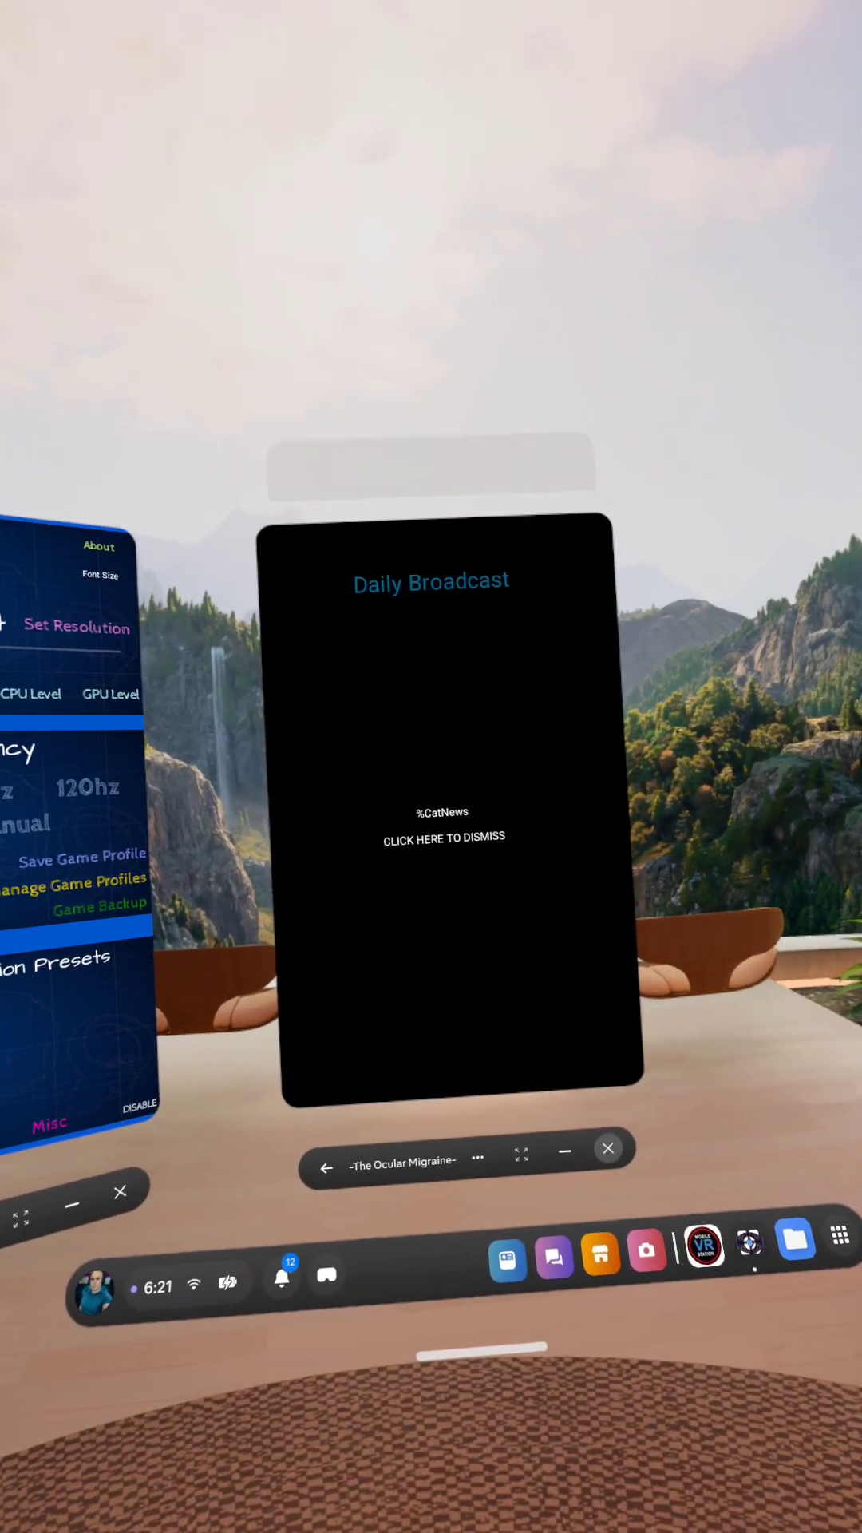
{"action": "left_click", "coordinate": [442, 839]}
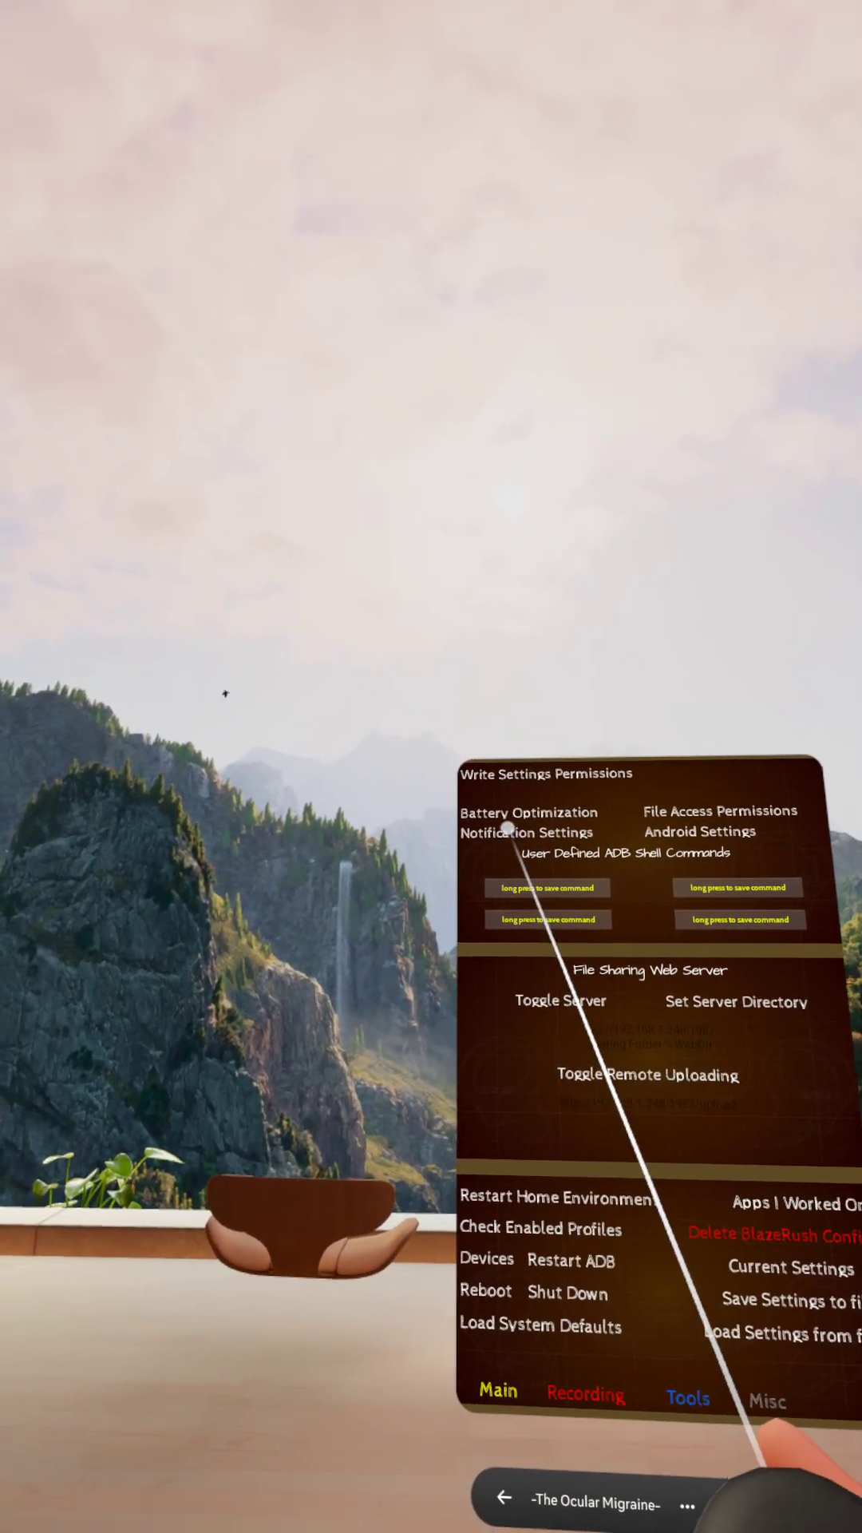
Set The Ocular Migraine to Don't optimize in the all-apps battery optimization list
{"action": "left_click", "coordinate": [528, 813]}
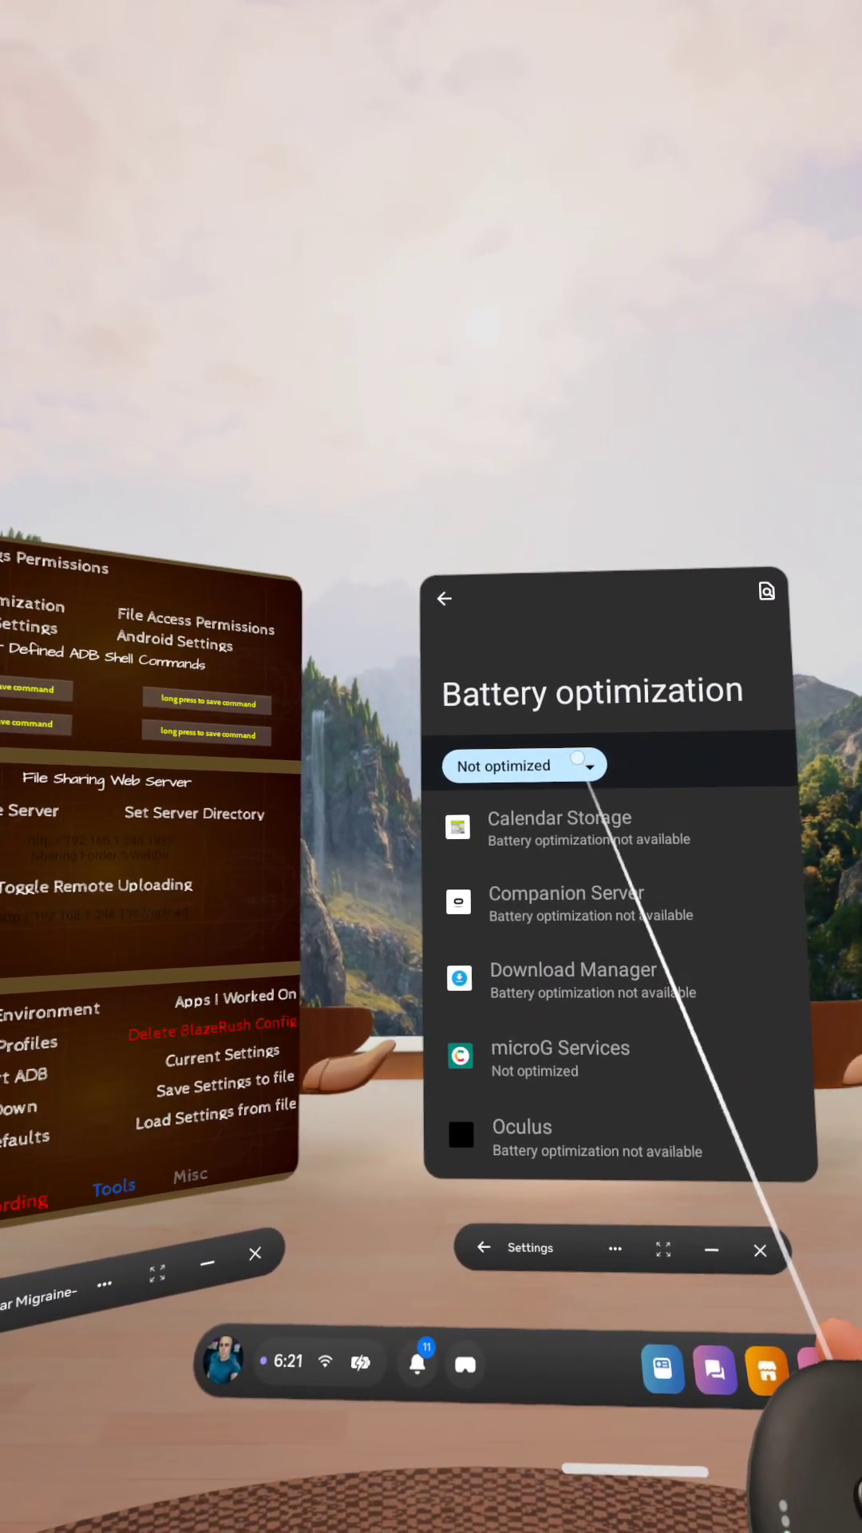
{"action": "left_click", "coordinate": [525, 766]}
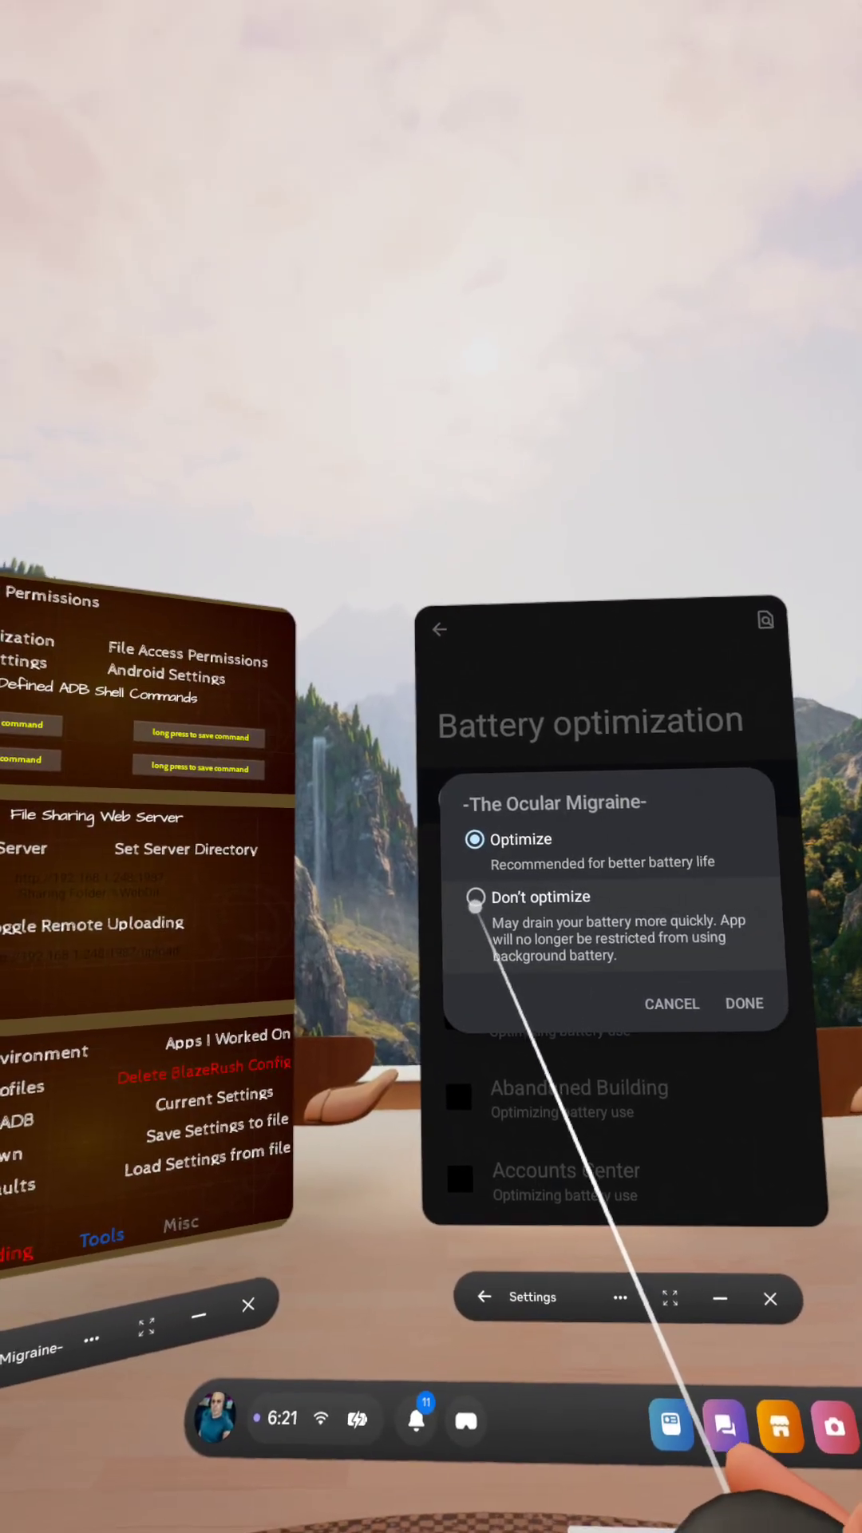
{"action": "left_click", "coordinate": [474, 897]}
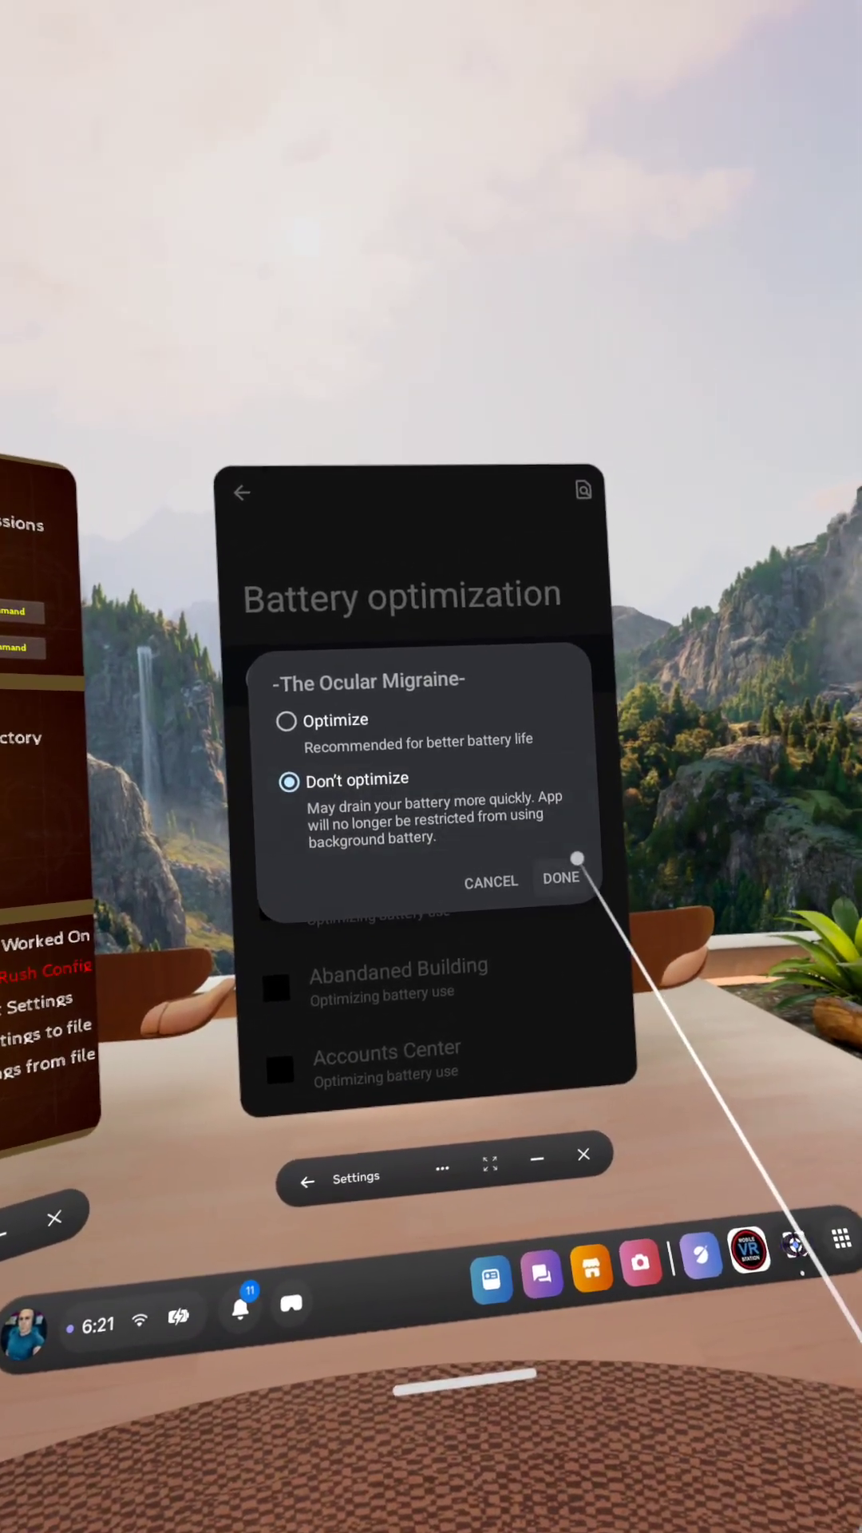
{"action": "left_click", "coordinate": [561, 879]}
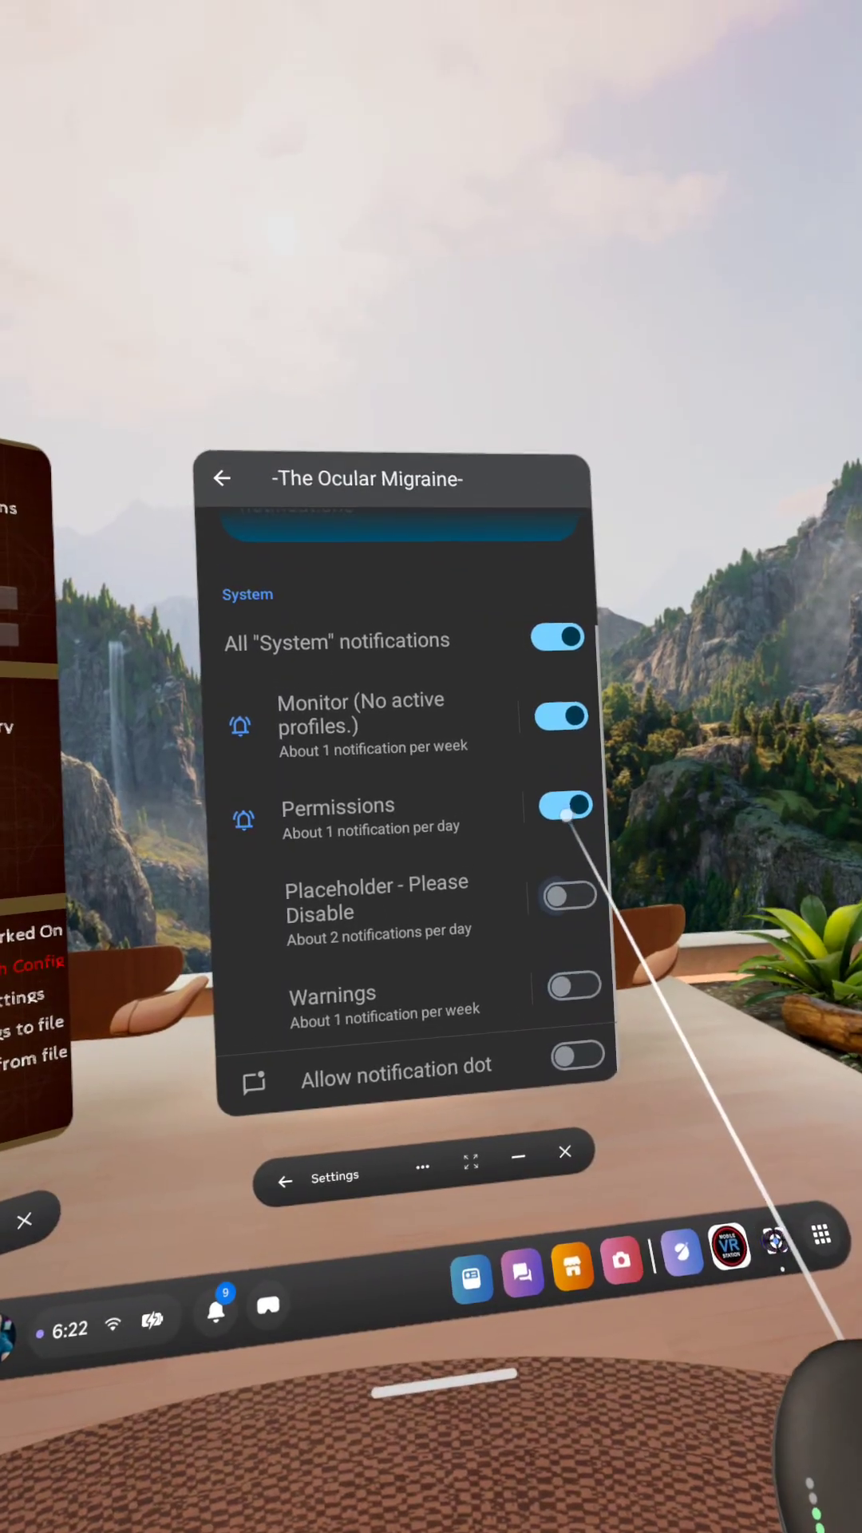
Close the notification settings page to return to the Tools tab
{"action": "left_click", "coordinate": [222, 478]}
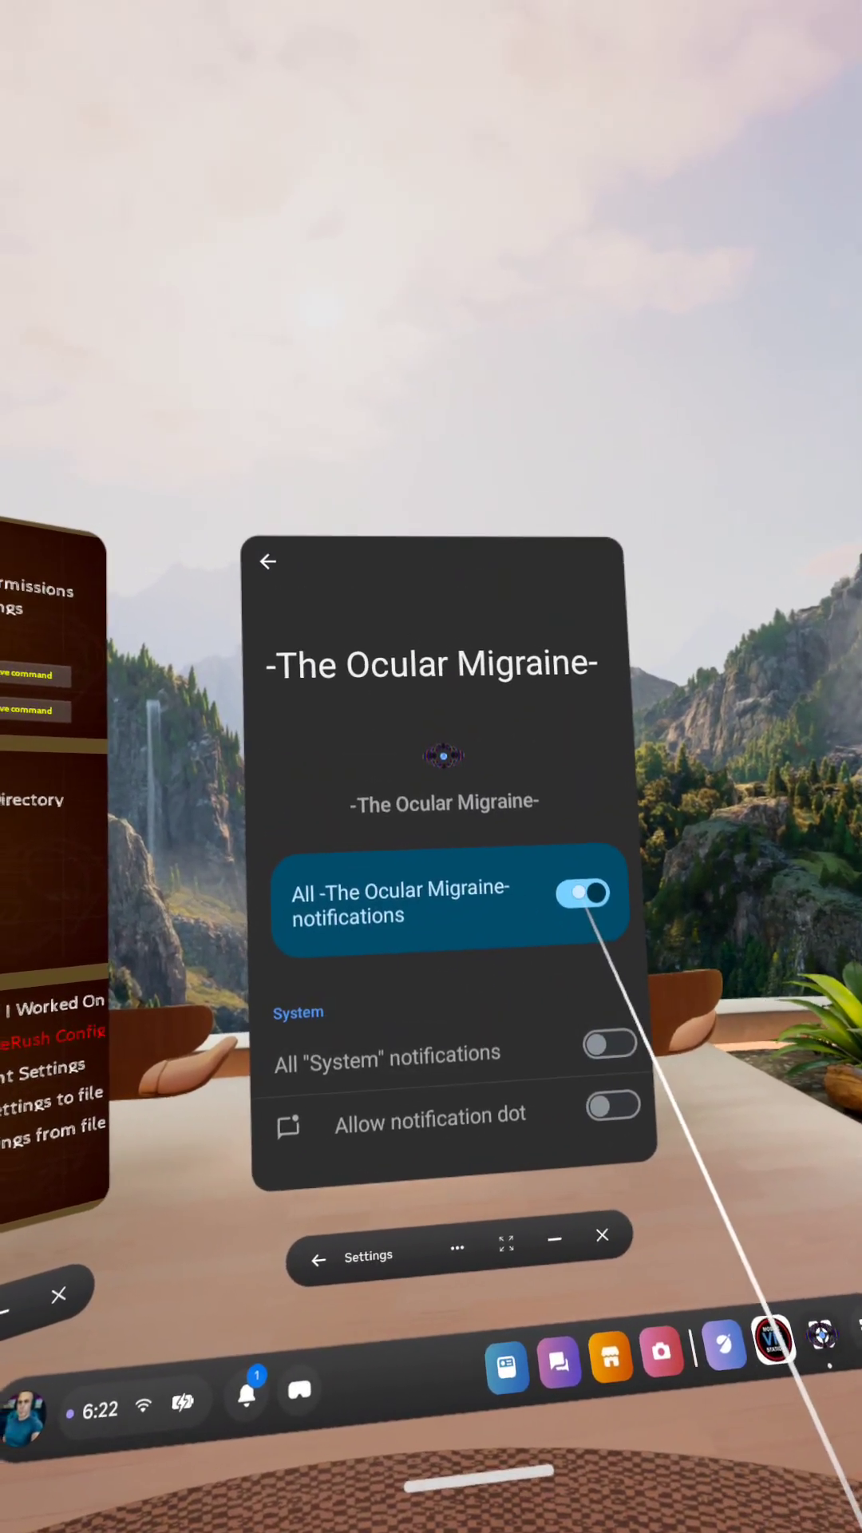
{"action": "left_click", "coordinate": [584, 893]}
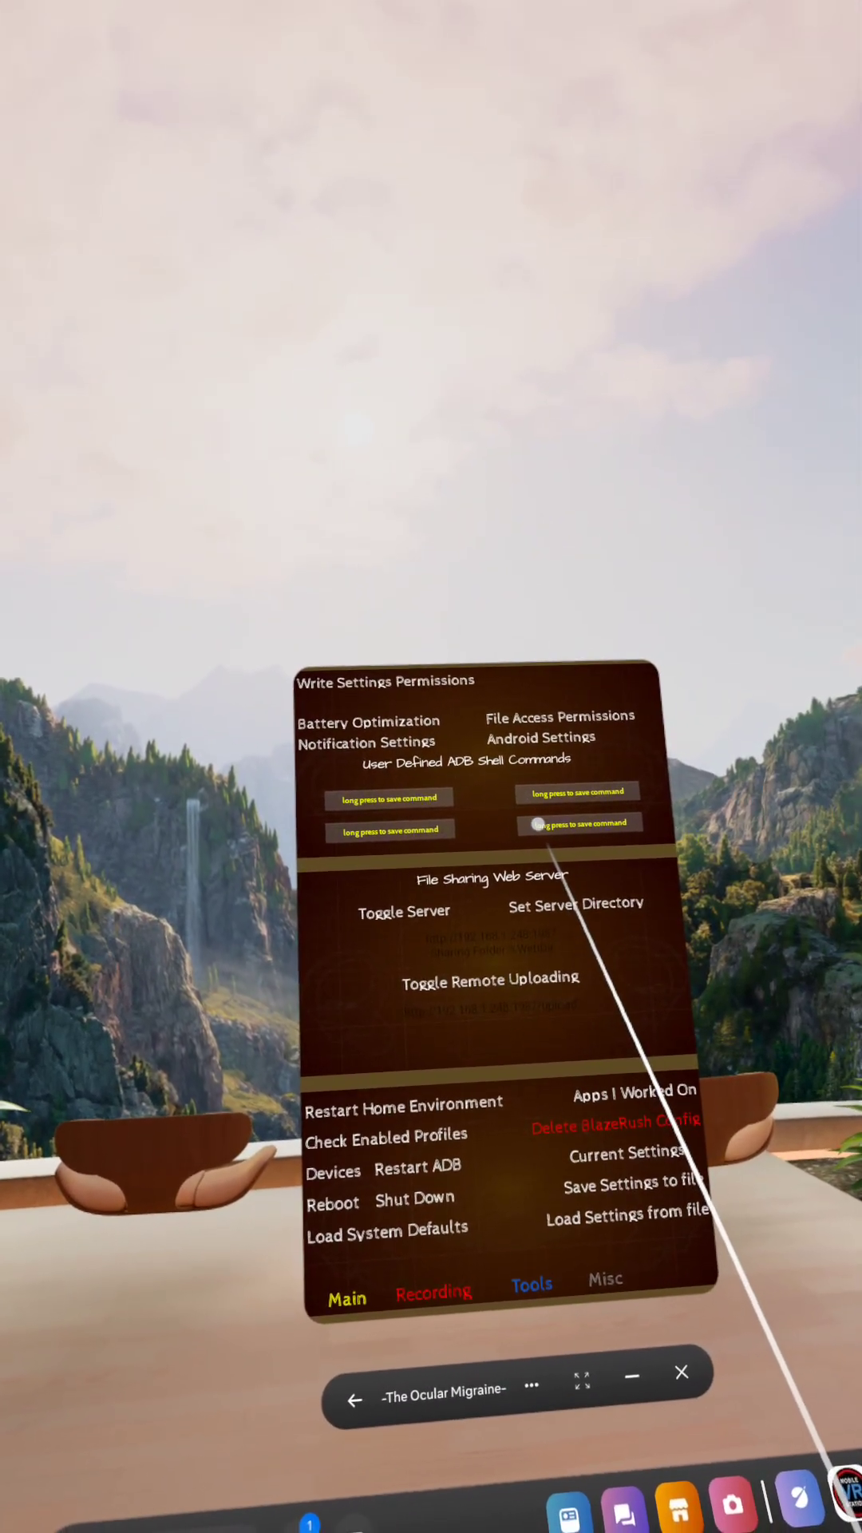
Grant The Ocular Migraine file and storage access, then close its window
{"action": "left_click", "coordinate": [559, 717]}
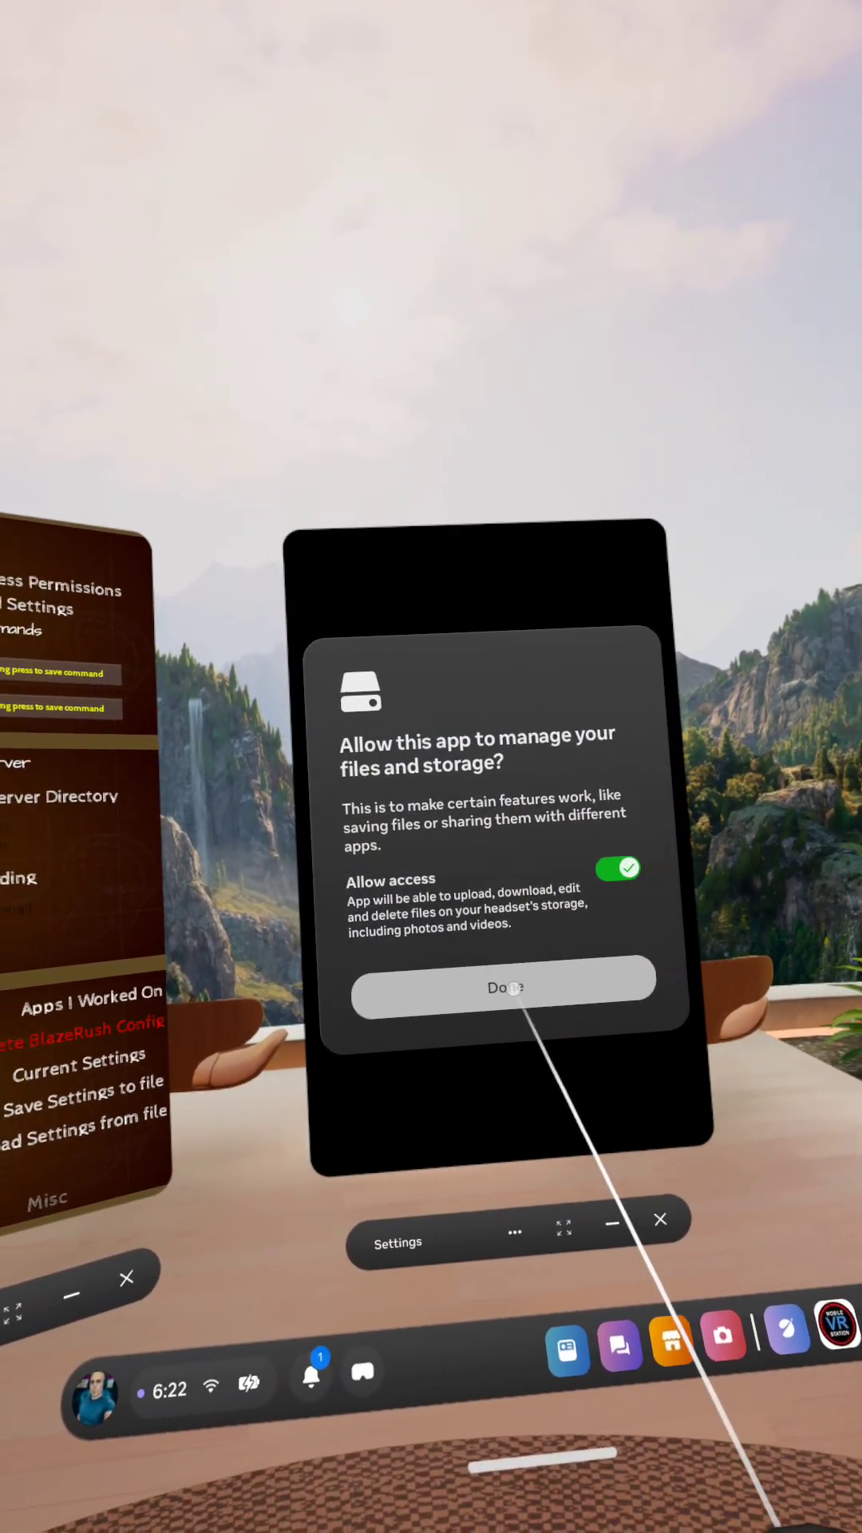
{"action": "left_click", "coordinate": [505, 986]}
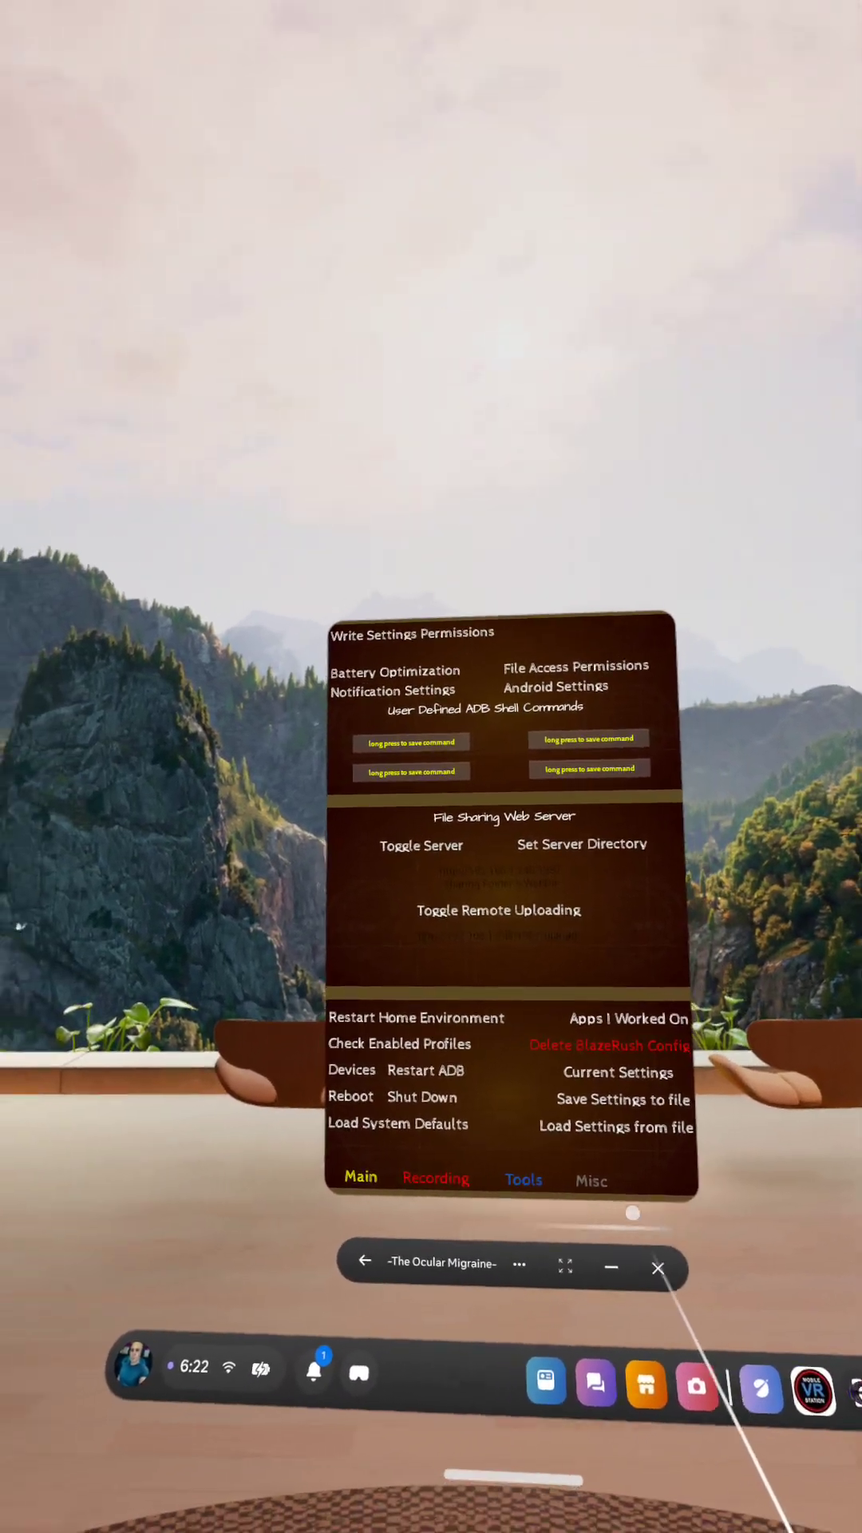
{"action": "left_click", "coordinate": [658, 1268]}
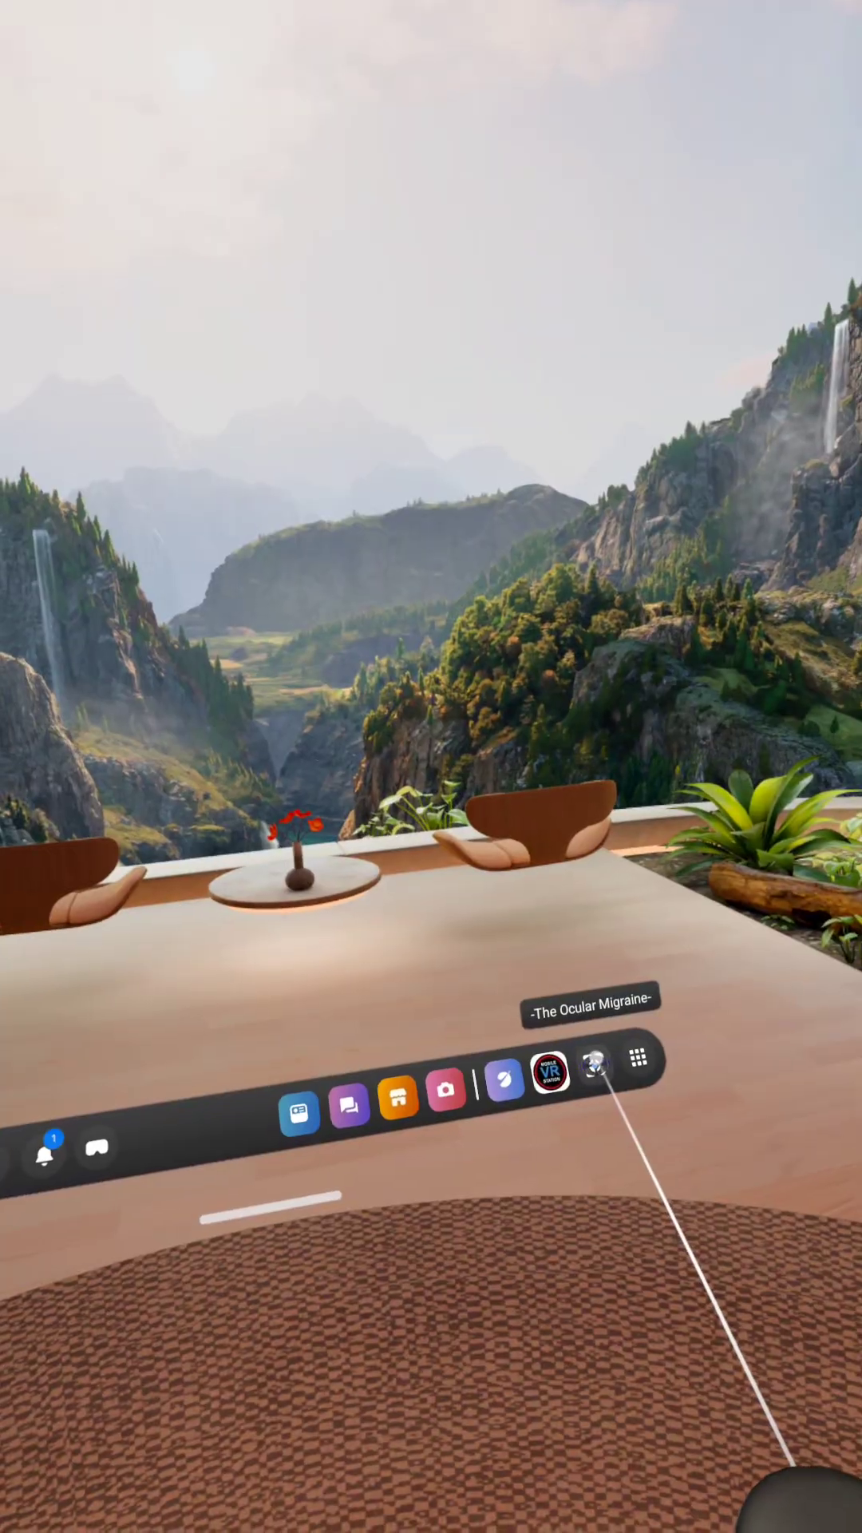
Relaunch The Ocular Migraine, dismiss Daily Broadcast, and close the blank browser window
{"action": "left_click", "coordinate": [594, 1088]}
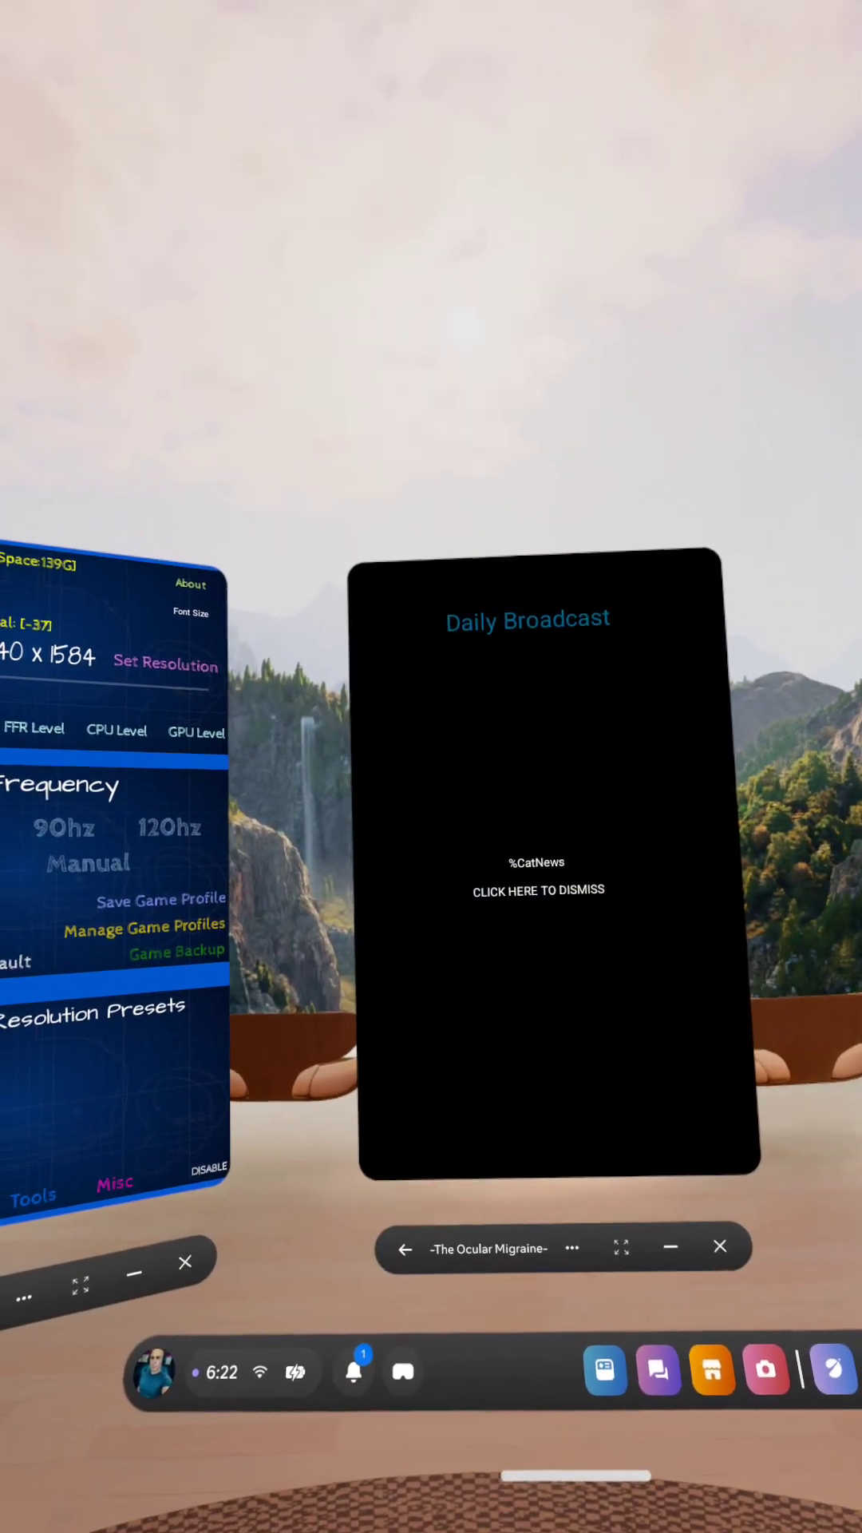
{"action": "left_click", "coordinate": [539, 890]}
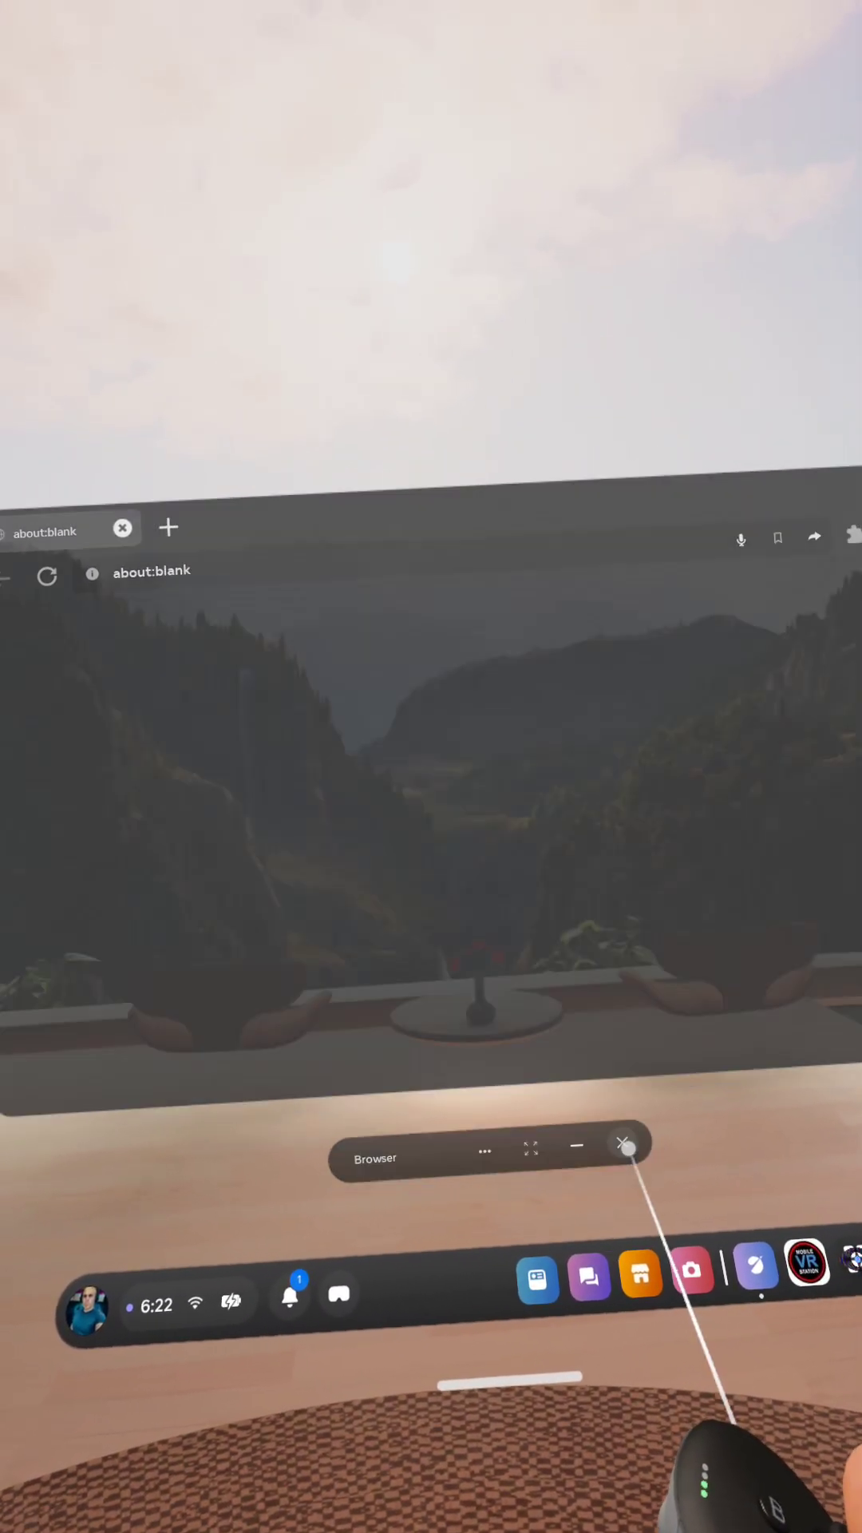
{"action": "left_click", "coordinate": [624, 1144]}
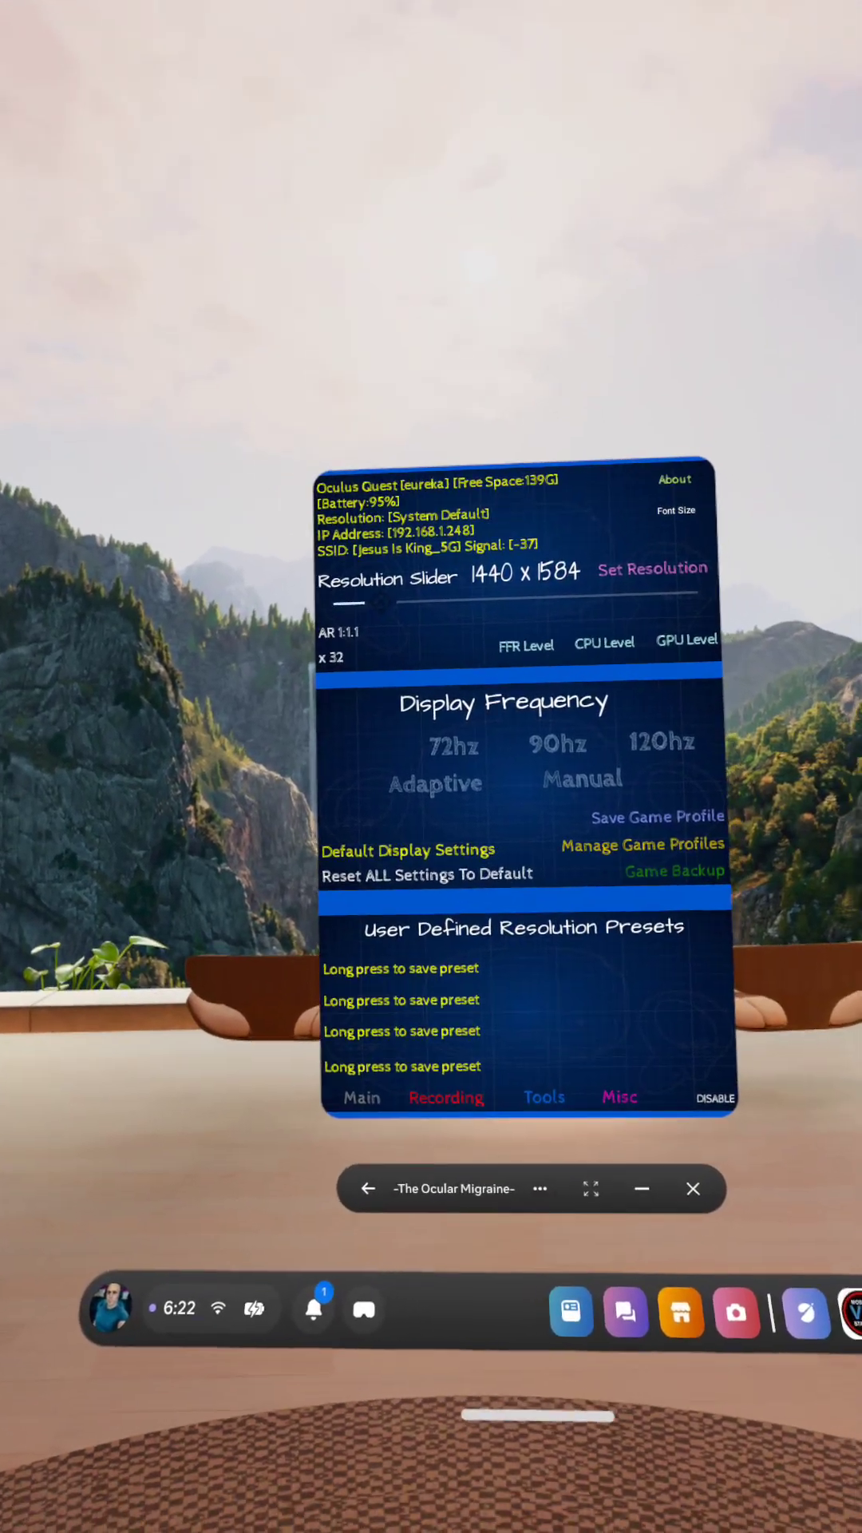